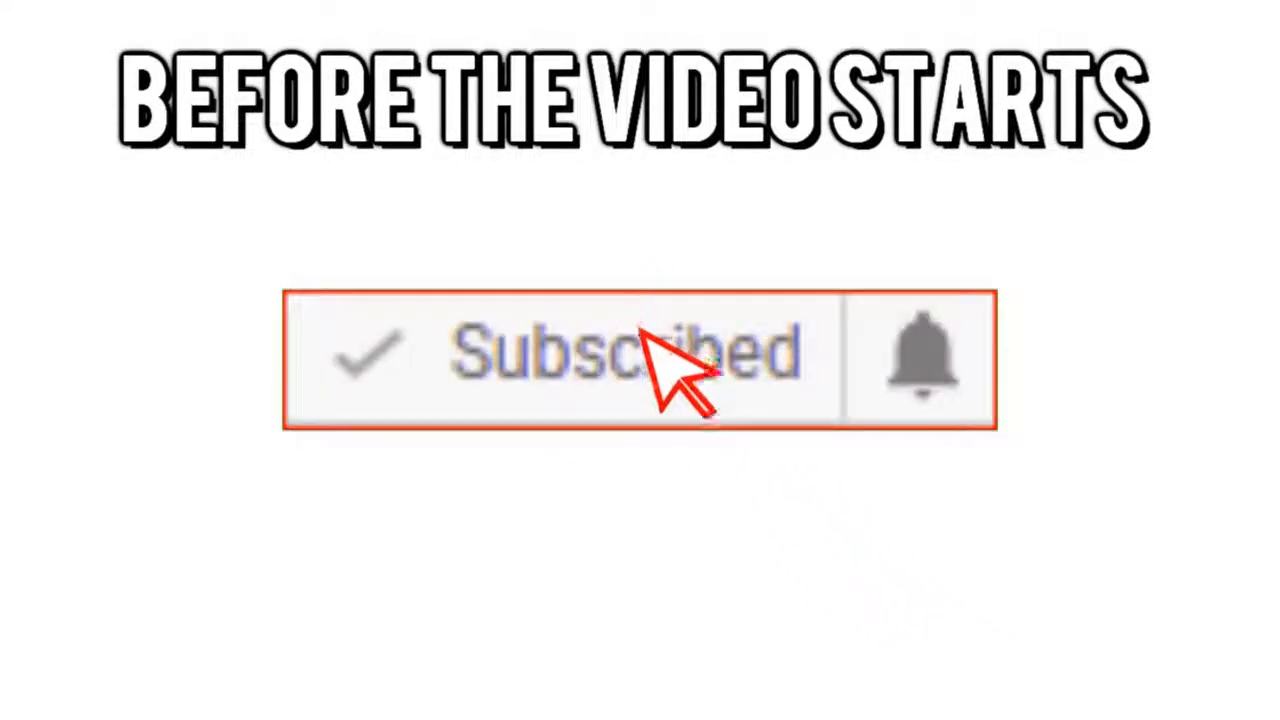
# Step: Add the NSB Kart Club racing video and the JMS Watermark Tutorial logo to the timeline
pyautogui.click(918, 358)
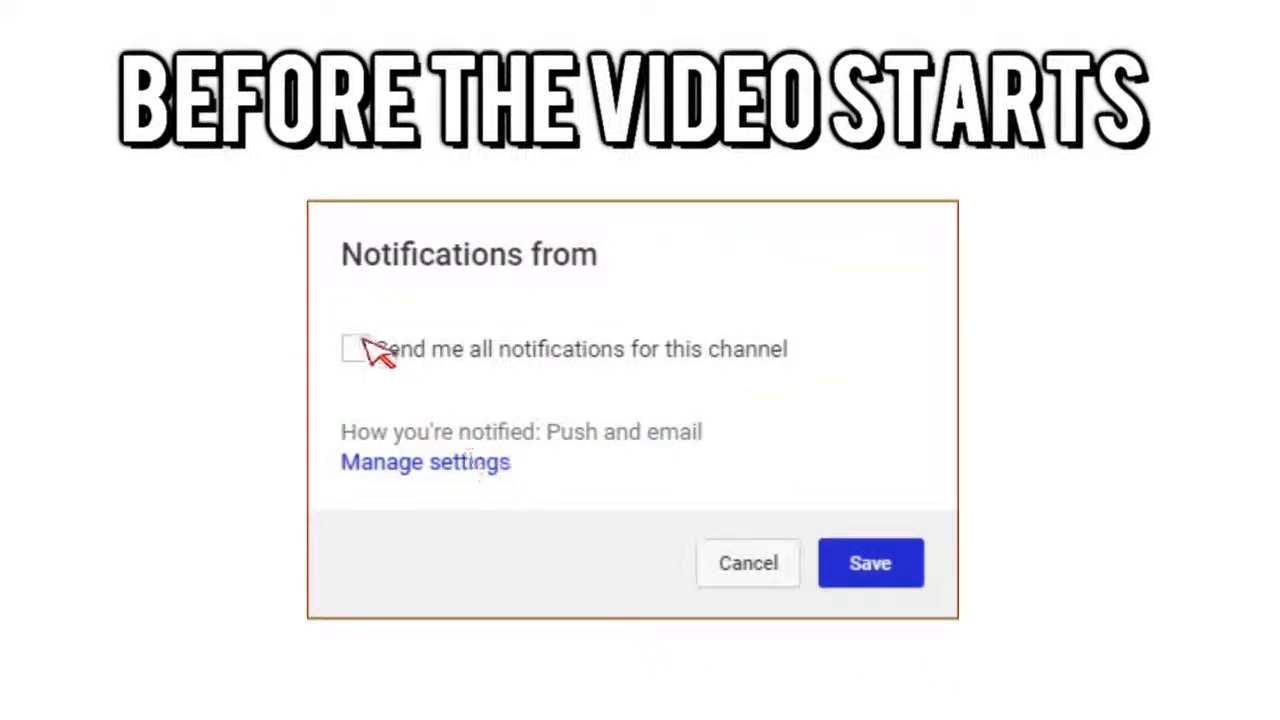
pyautogui.click(358, 348)
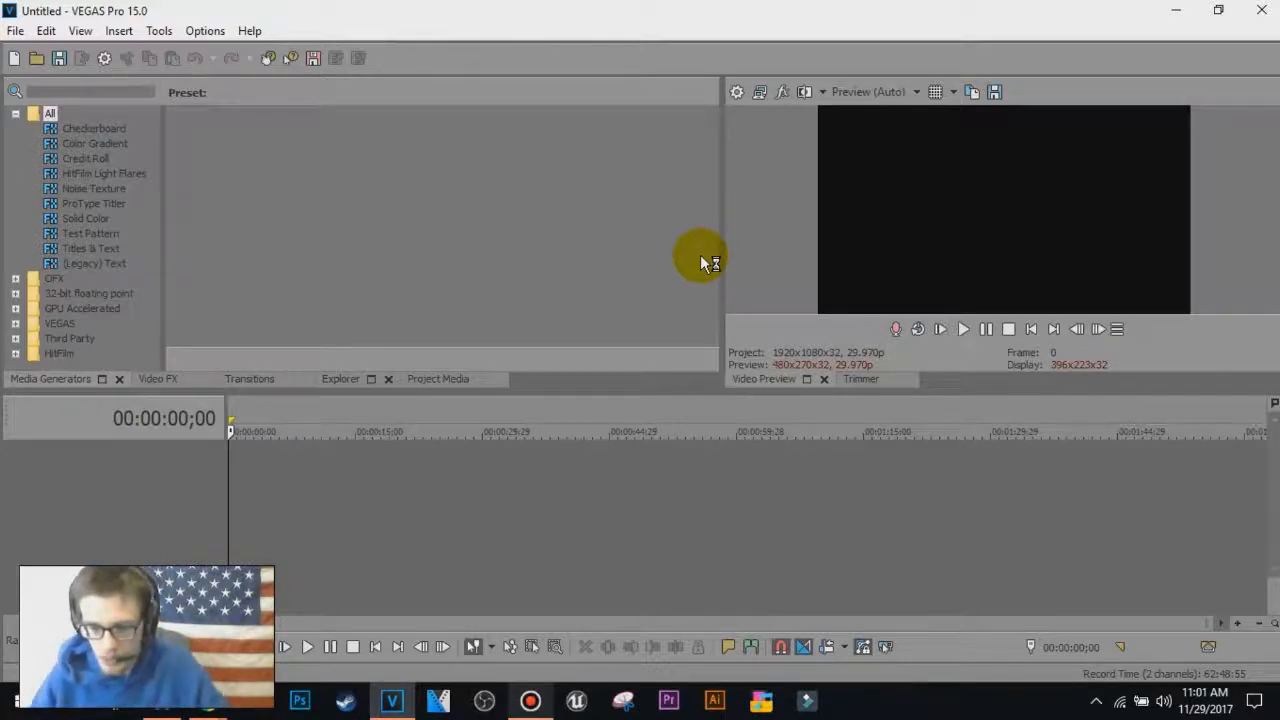
pyautogui.moveTo(598, 332)
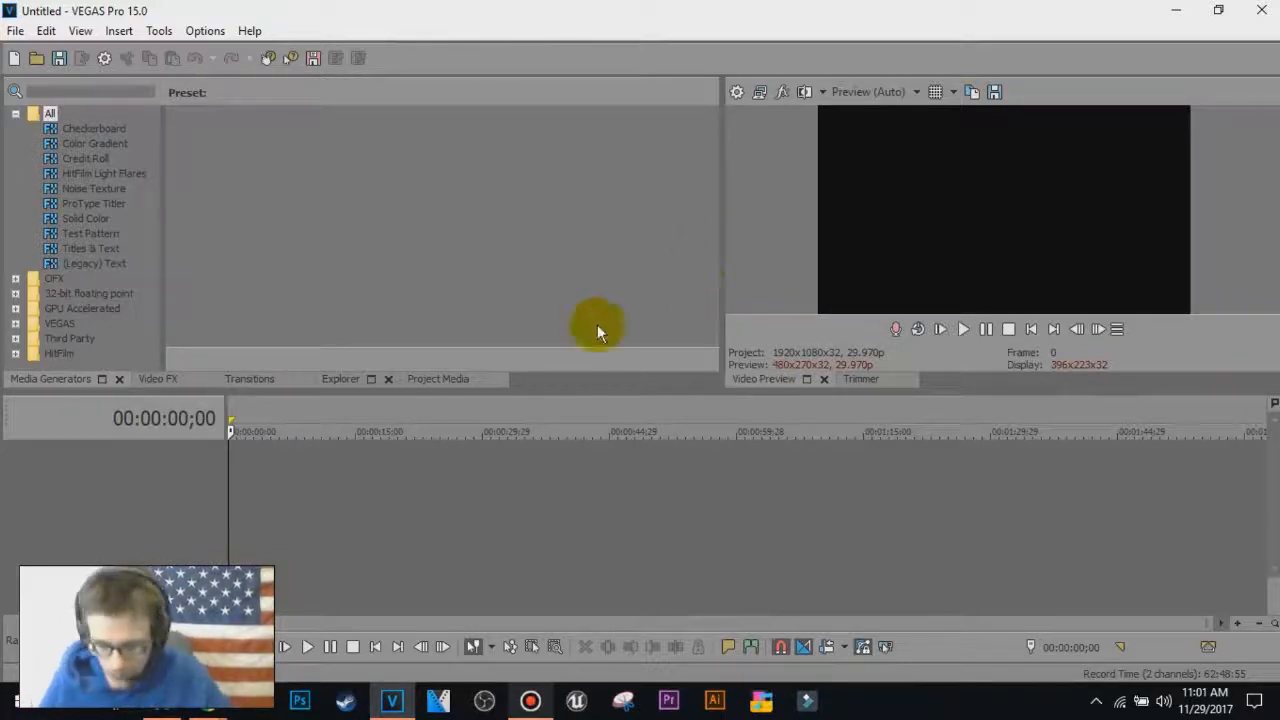
pyautogui.moveTo(425, 467)
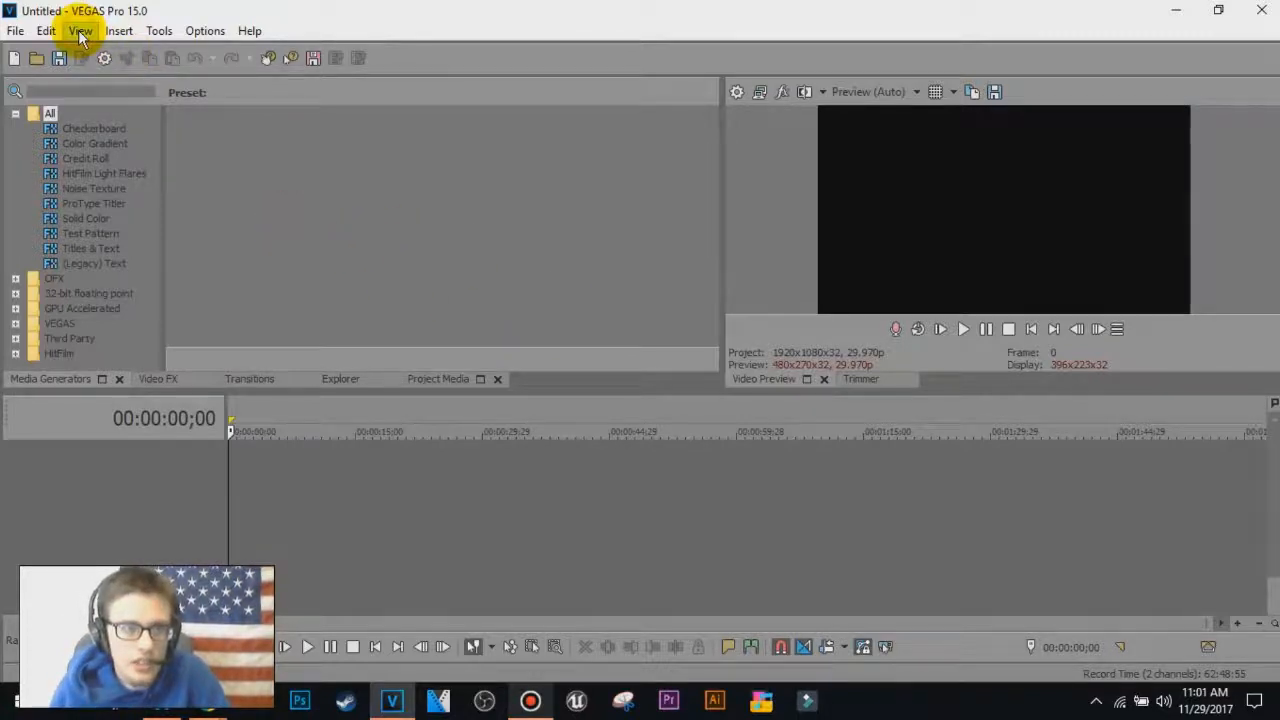
pyautogui.click(80, 30)
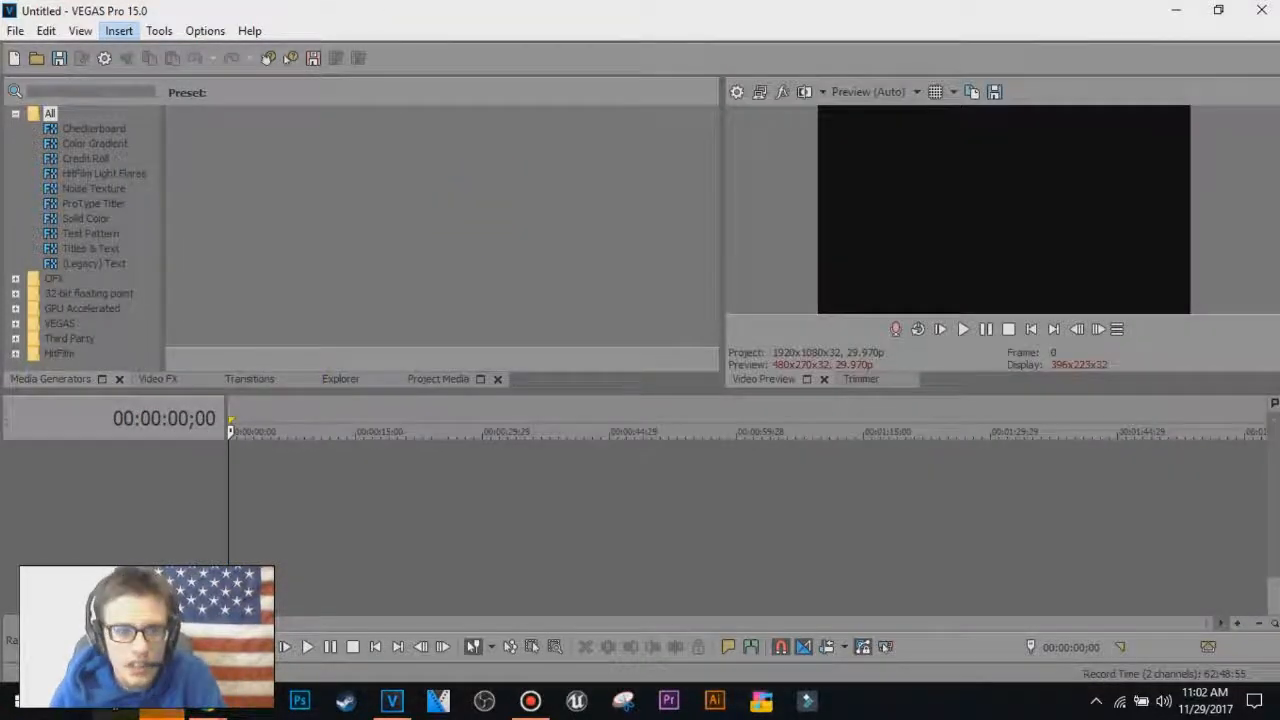
pyautogui.click(80, 30)
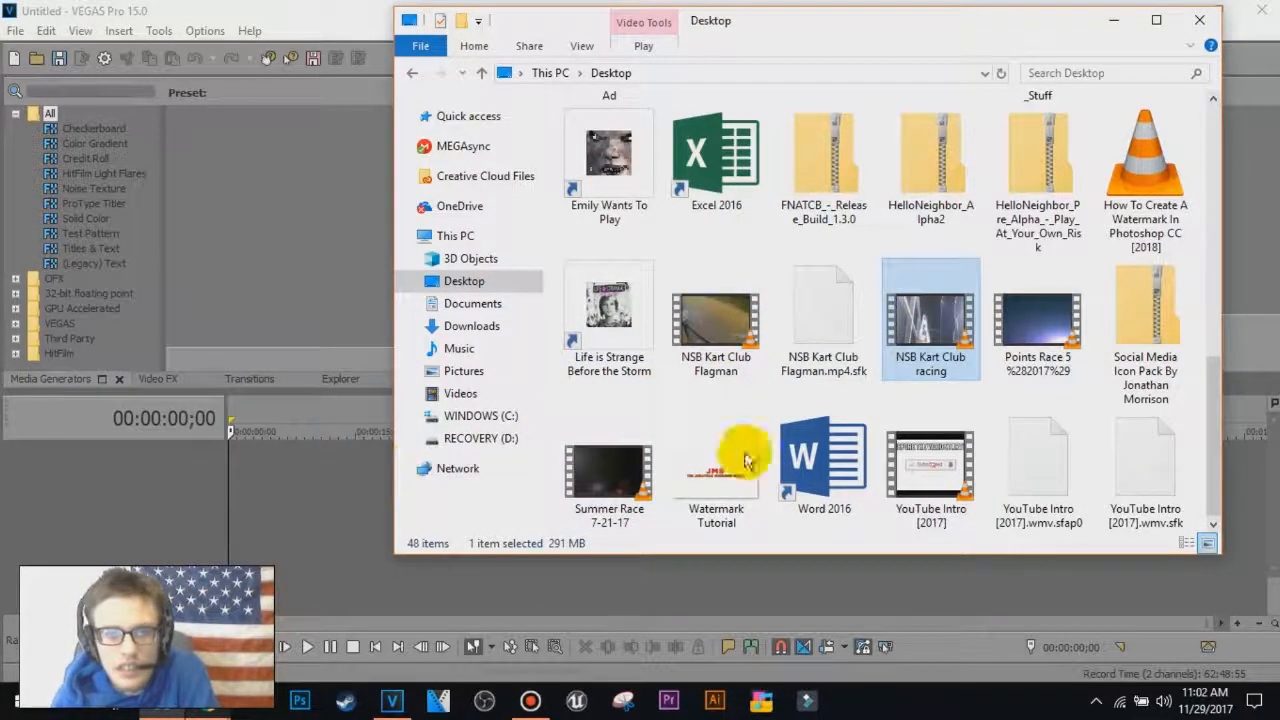
pyautogui.moveTo(285, 490)
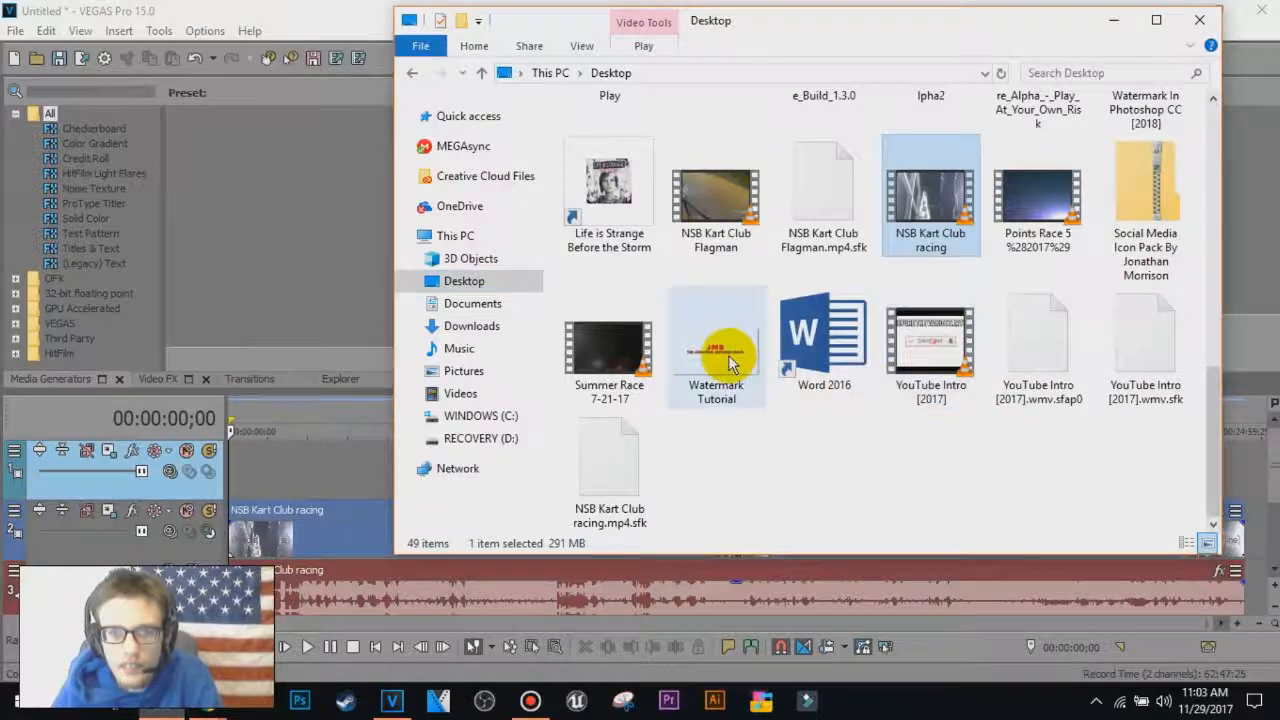
pyautogui.click(716, 347)
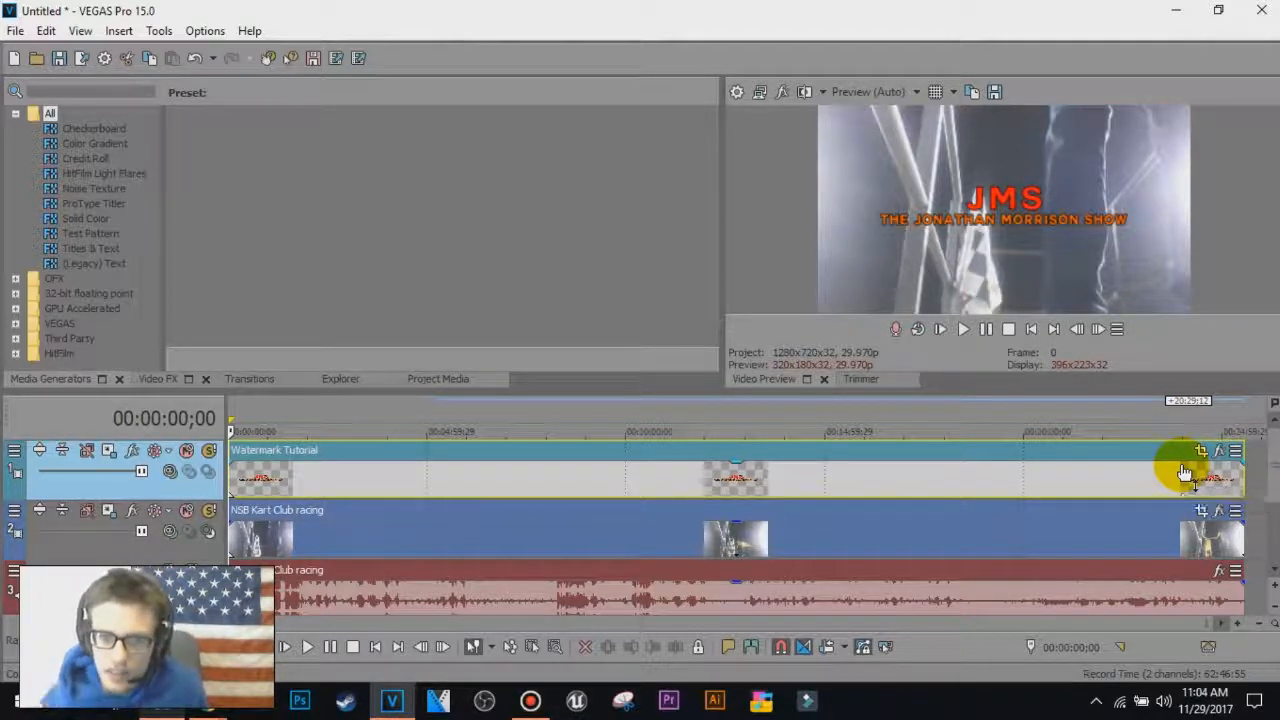
pyautogui.moveTo(475, 500)
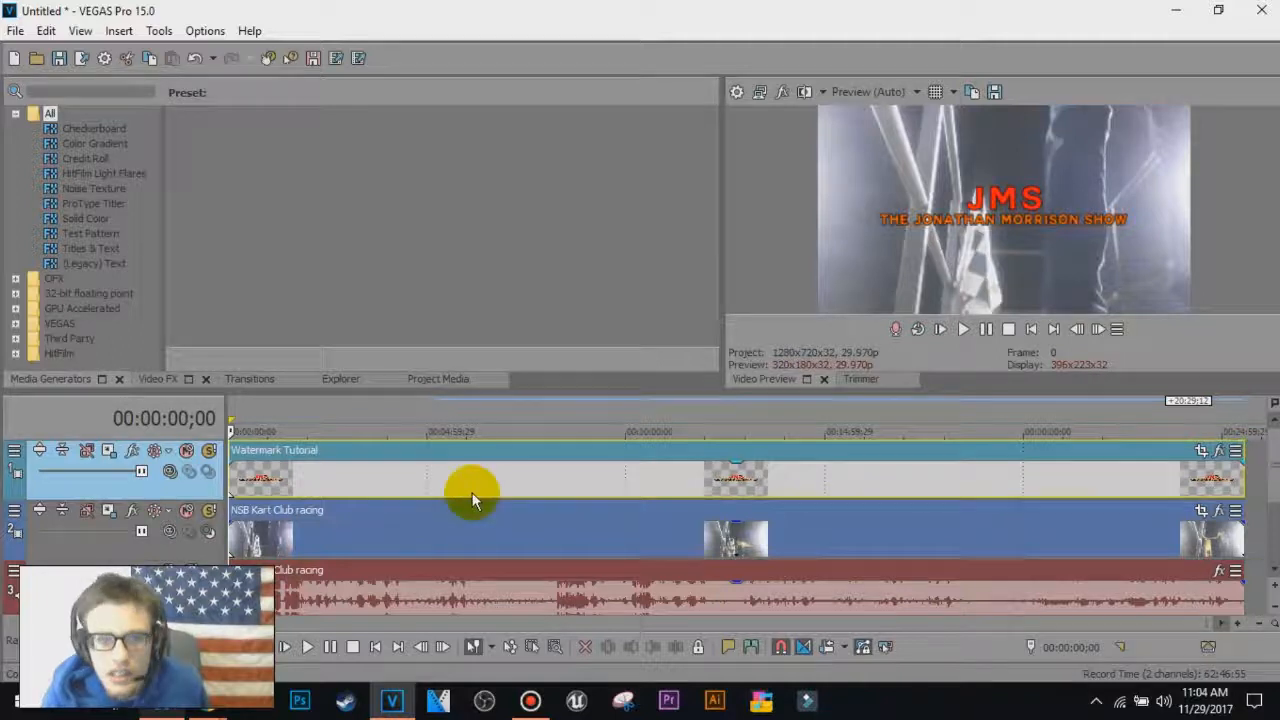
pyautogui.moveTo(680, 465)
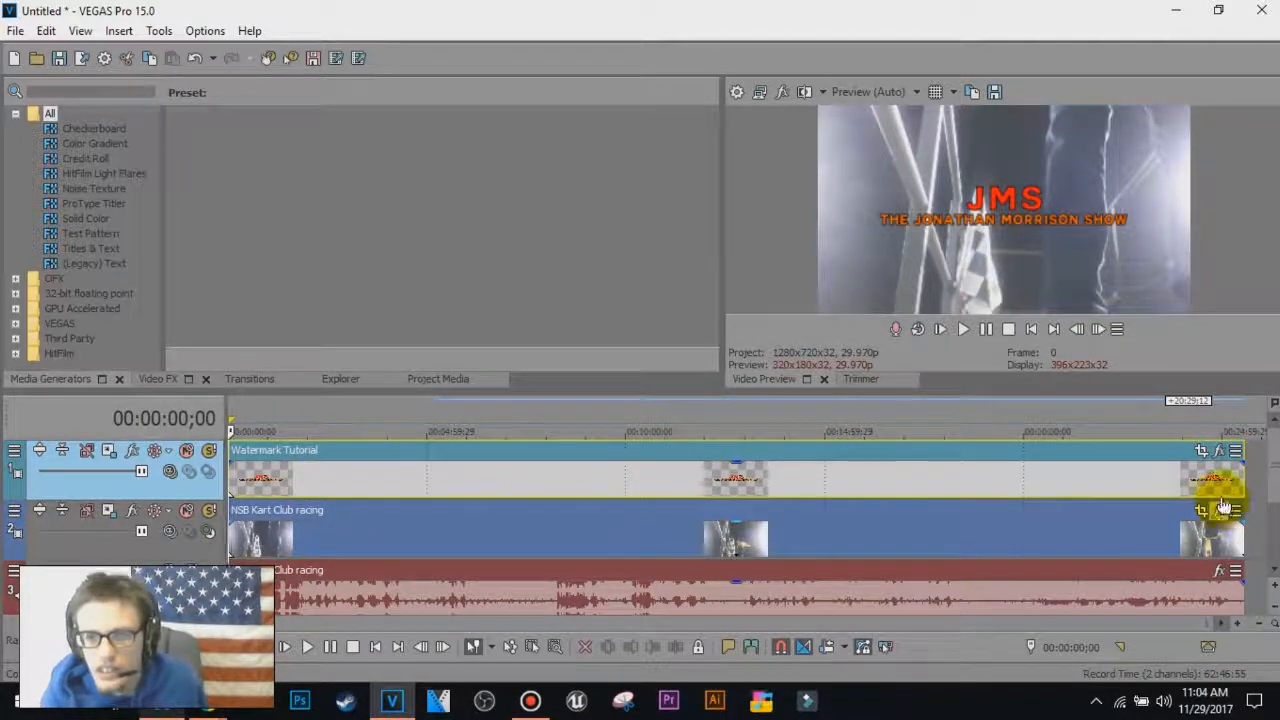
pyautogui.moveTo(825, 475)
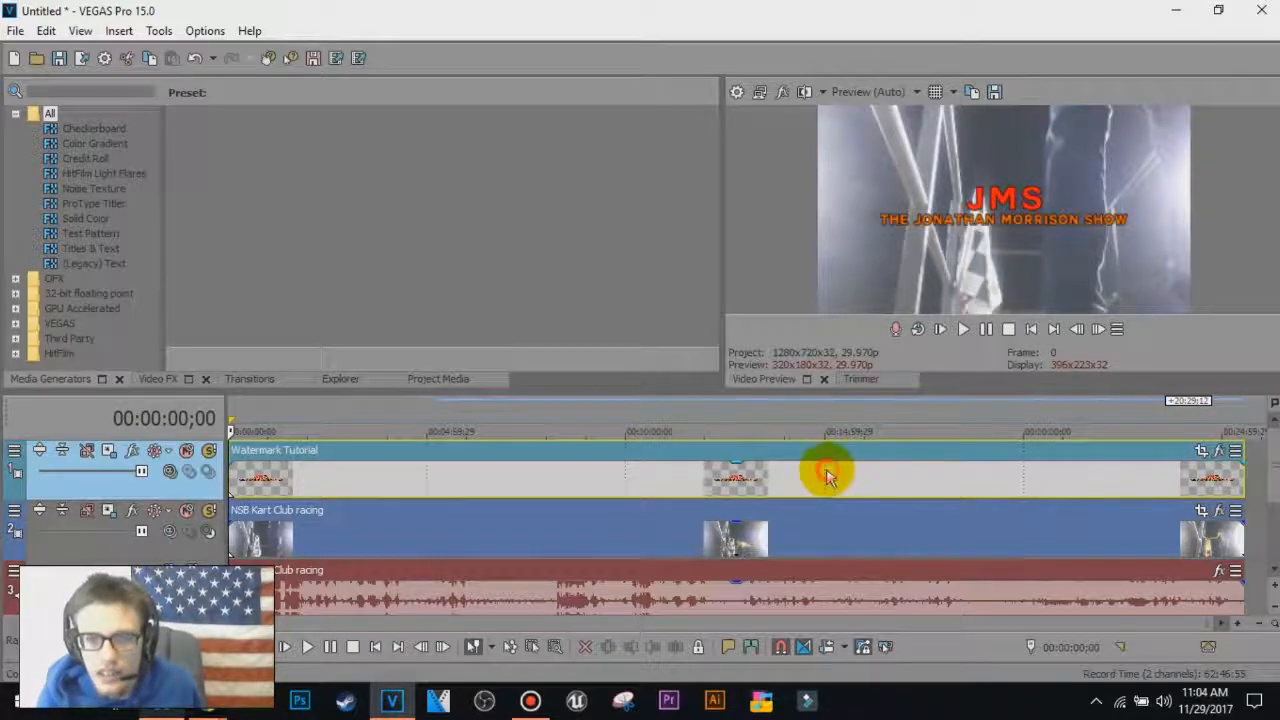
pyautogui.moveTo(475, 305)
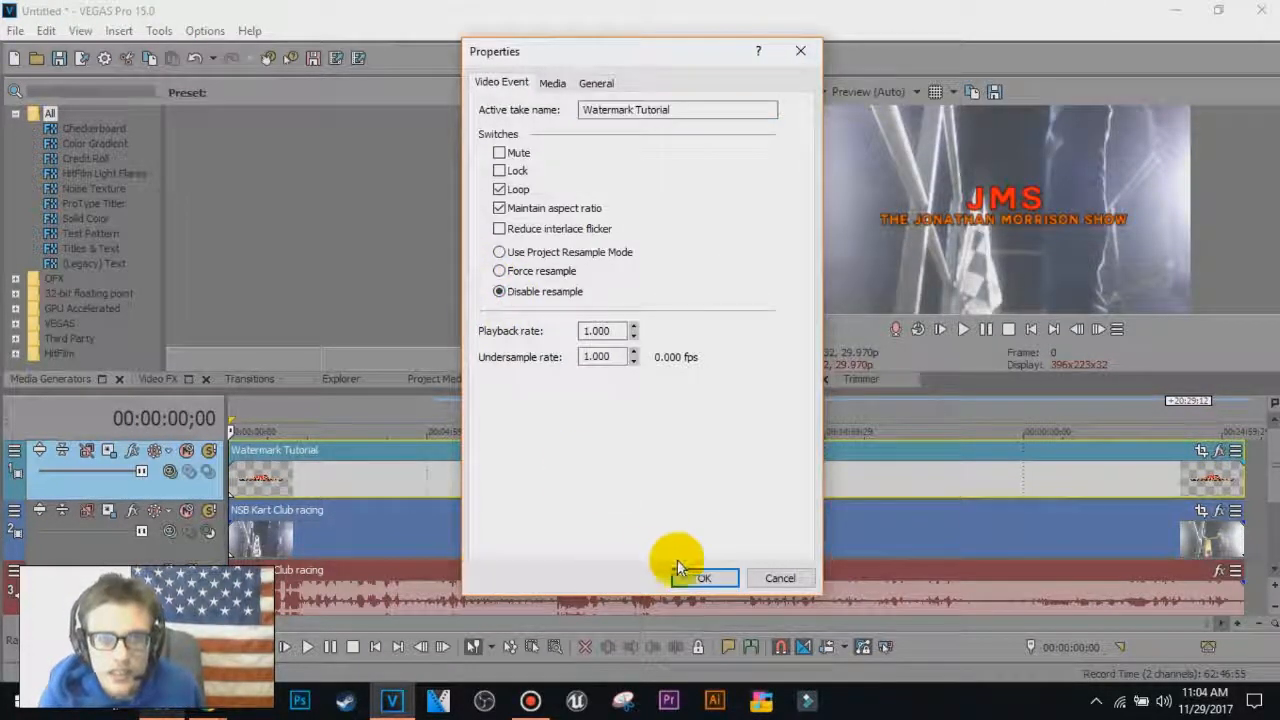
# Step: Confirm the watermark clip's properties and turn off Maintain aspect ratio for the racing clip
pyautogui.click(703, 578)
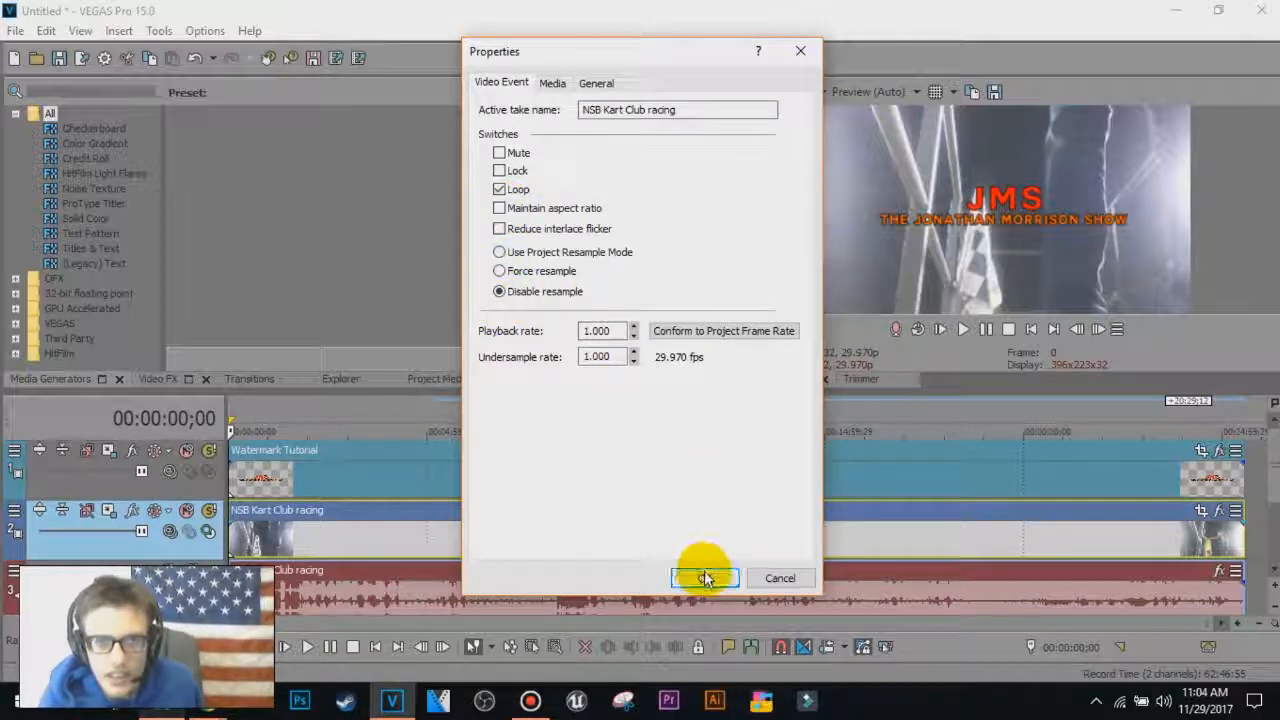
pyautogui.click(704, 578)
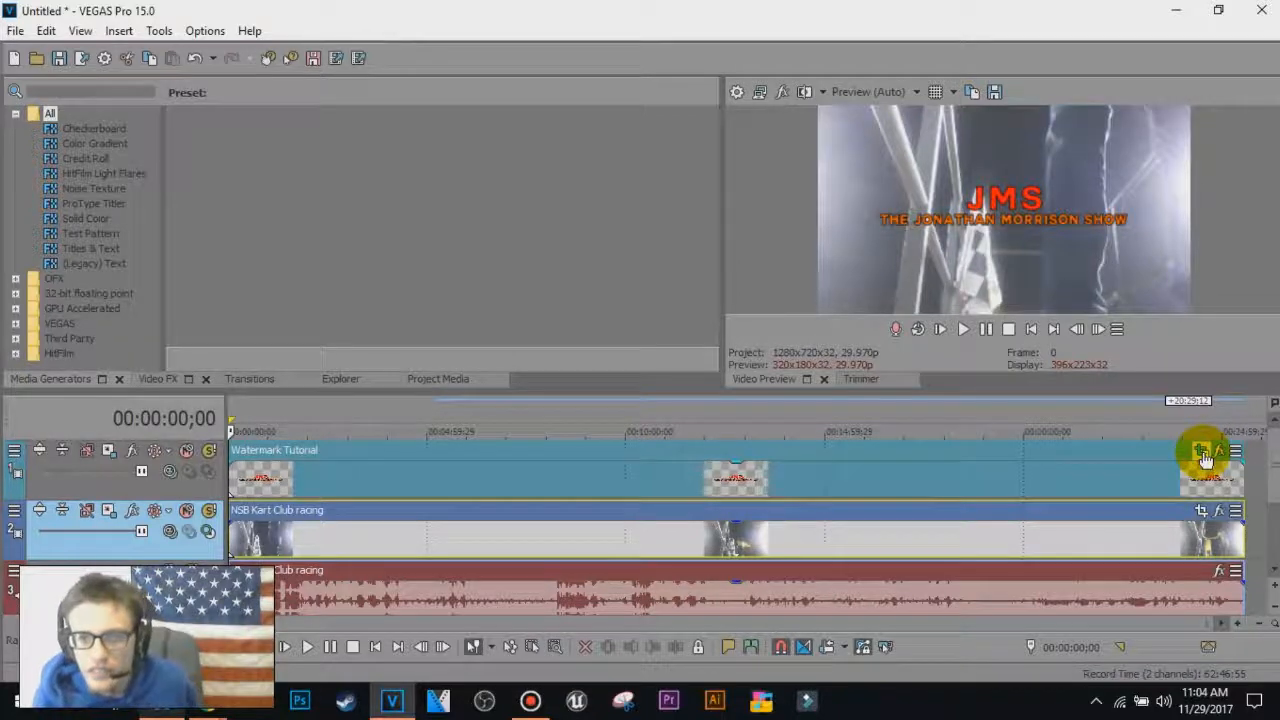
# Step: In Event Pan/Crop, shrink the JMS logo and nudge it into the bottom-right corner
pyautogui.click(1202, 449)
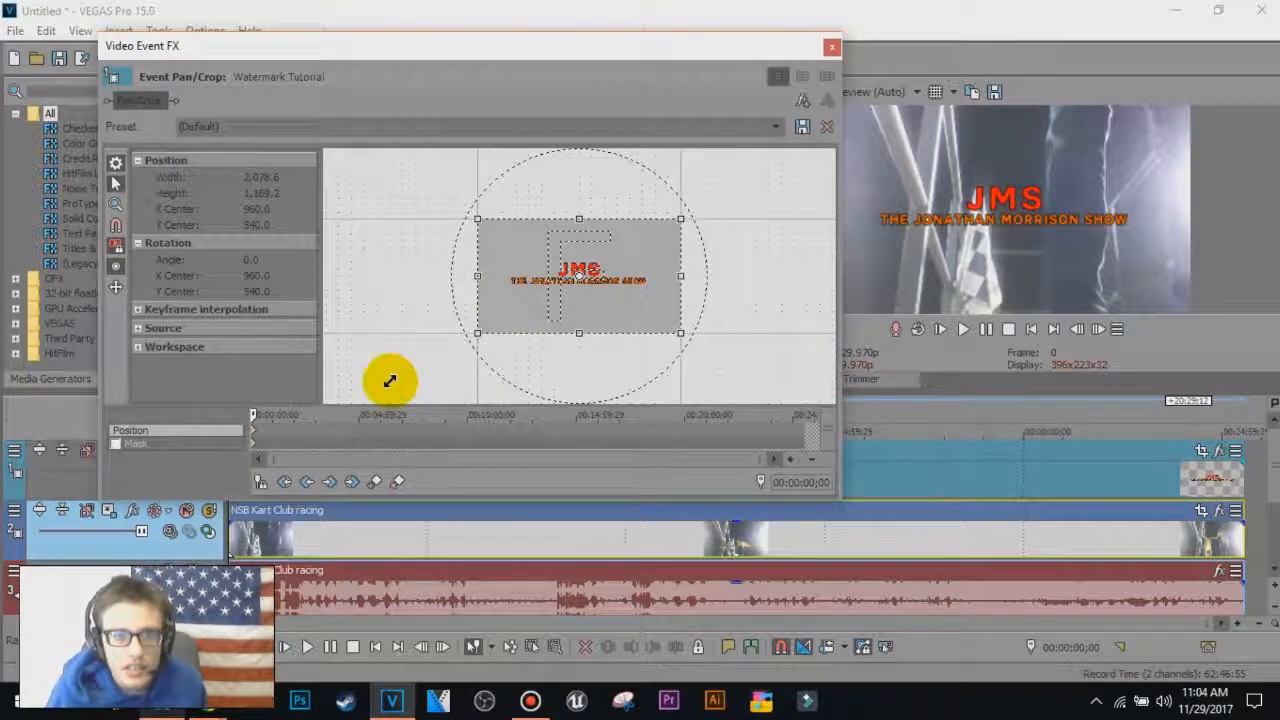
pyautogui.moveTo(390, 380); pyautogui.dragTo(418, 355)
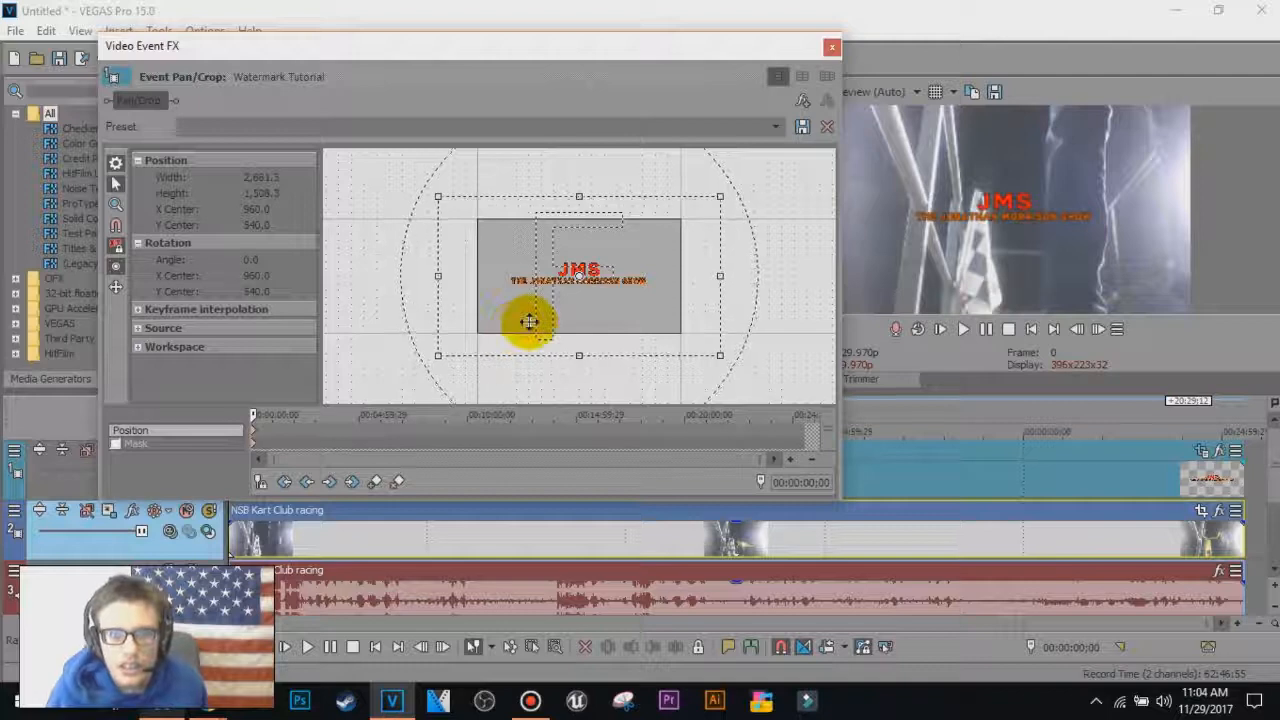
pyautogui.moveTo(530, 322); pyautogui.dragTo(490, 273)
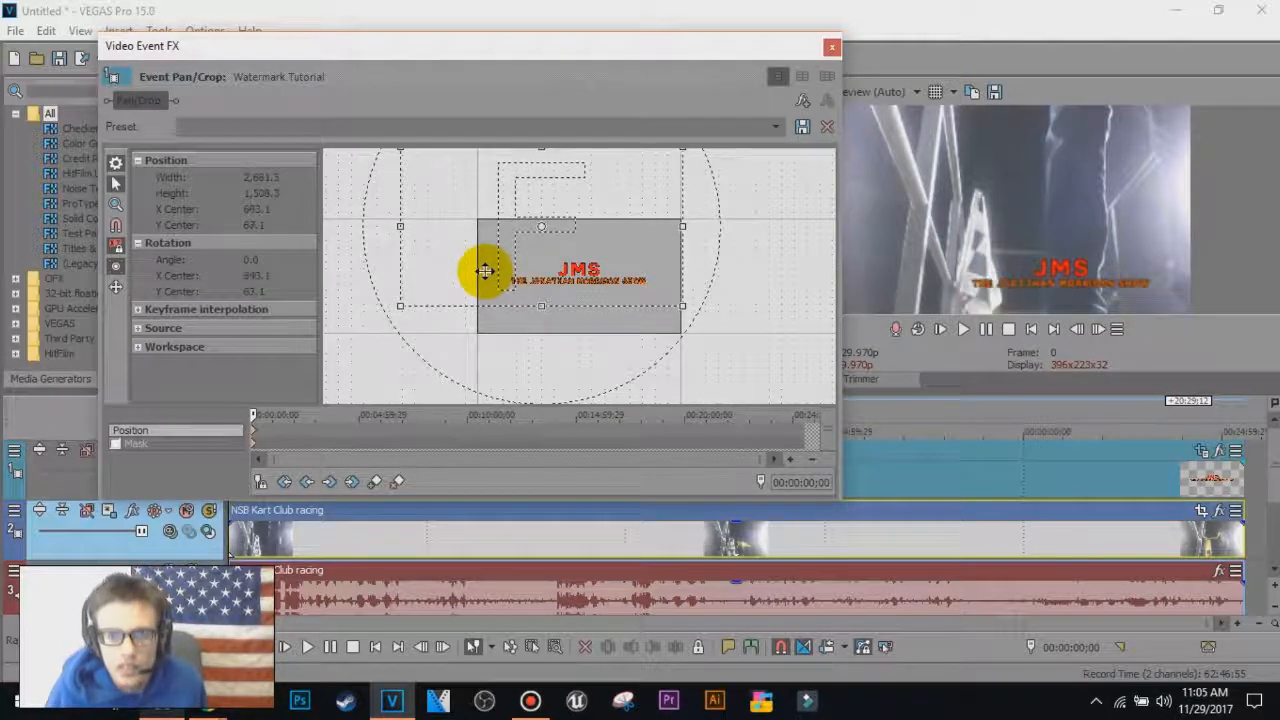
pyautogui.moveTo(485, 272); pyautogui.dragTo(480, 272)
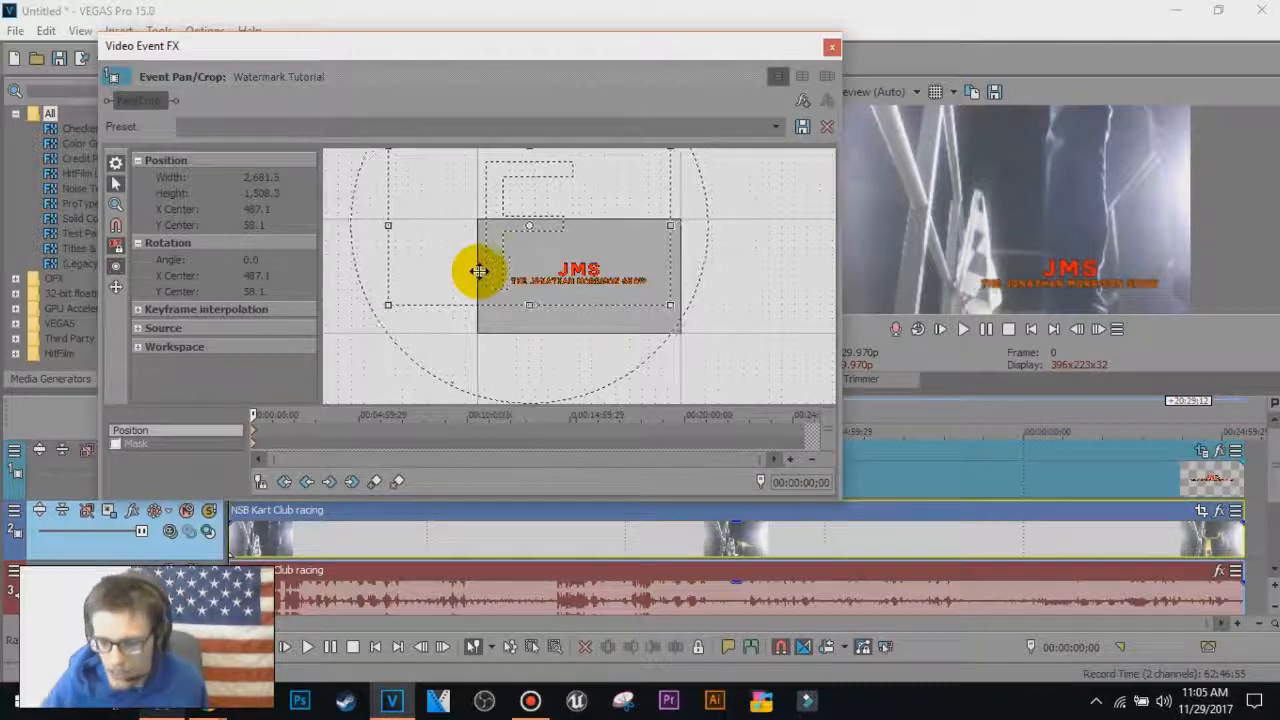
pyautogui.moveTo(478, 272); pyautogui.dragTo(585, 228)
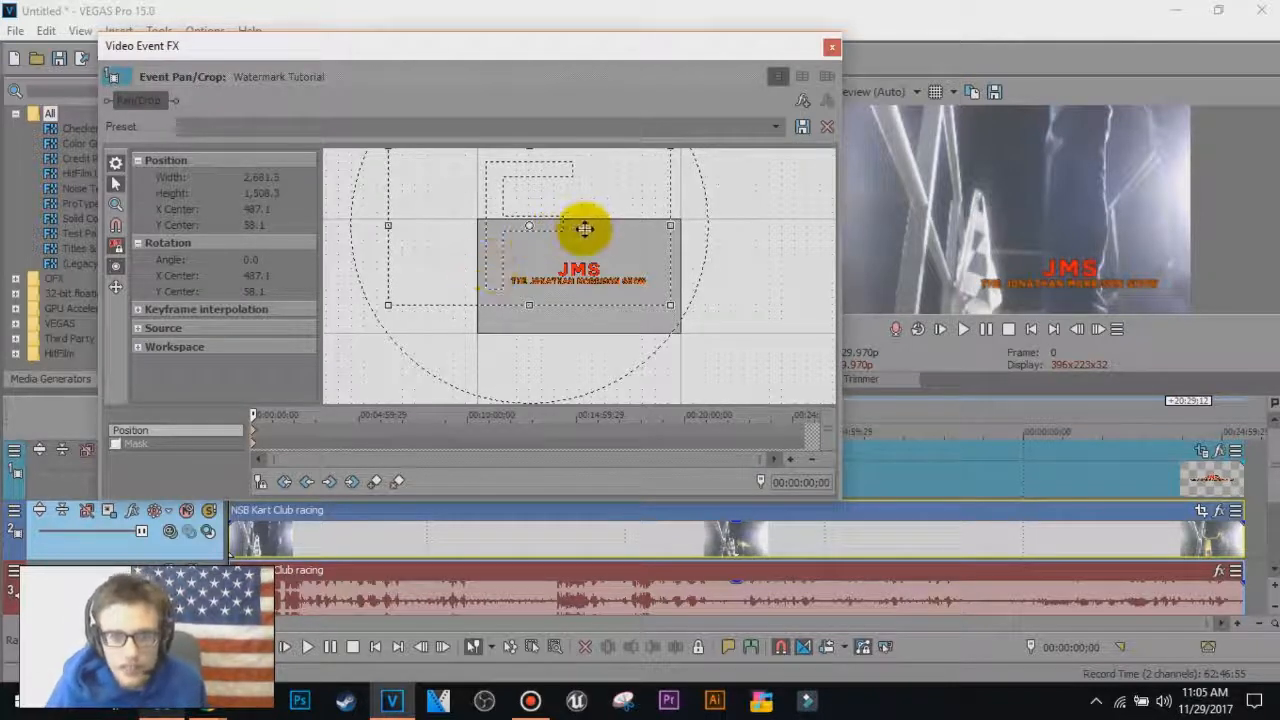
pyautogui.moveTo(585, 228); pyautogui.dragTo(578, 234)
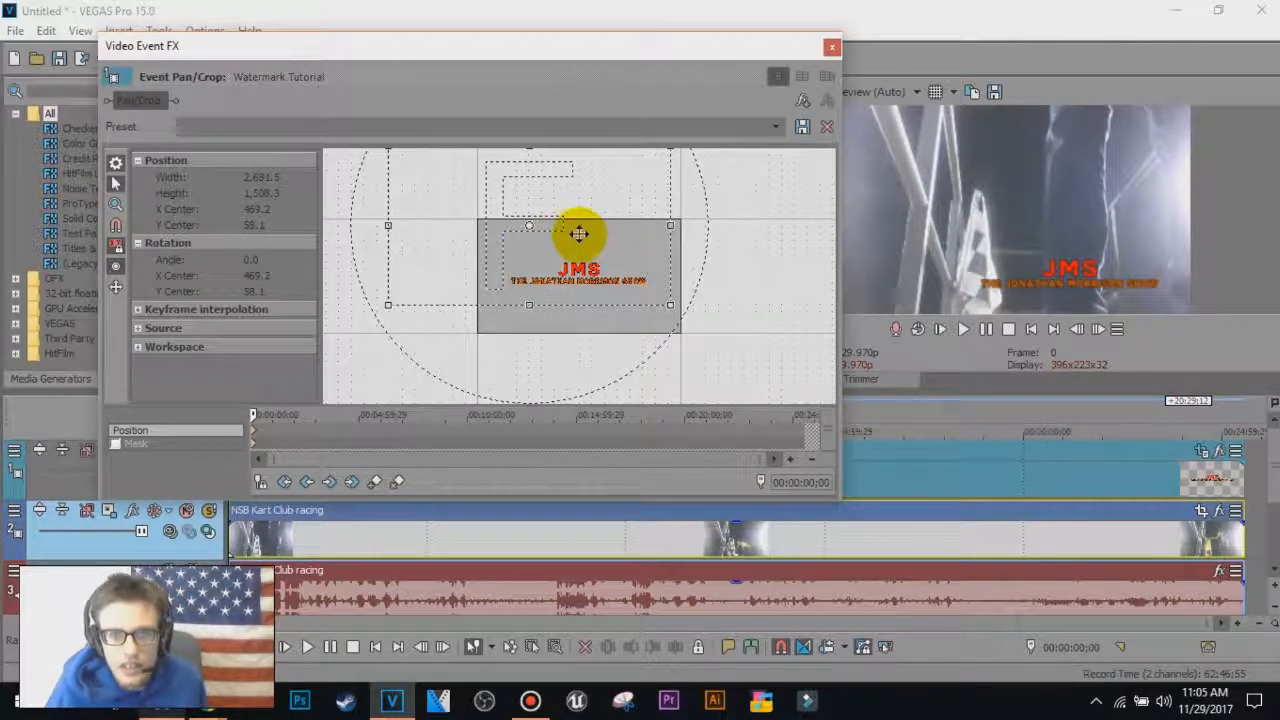
pyautogui.moveTo(578, 234); pyautogui.dragTo(578, 222)
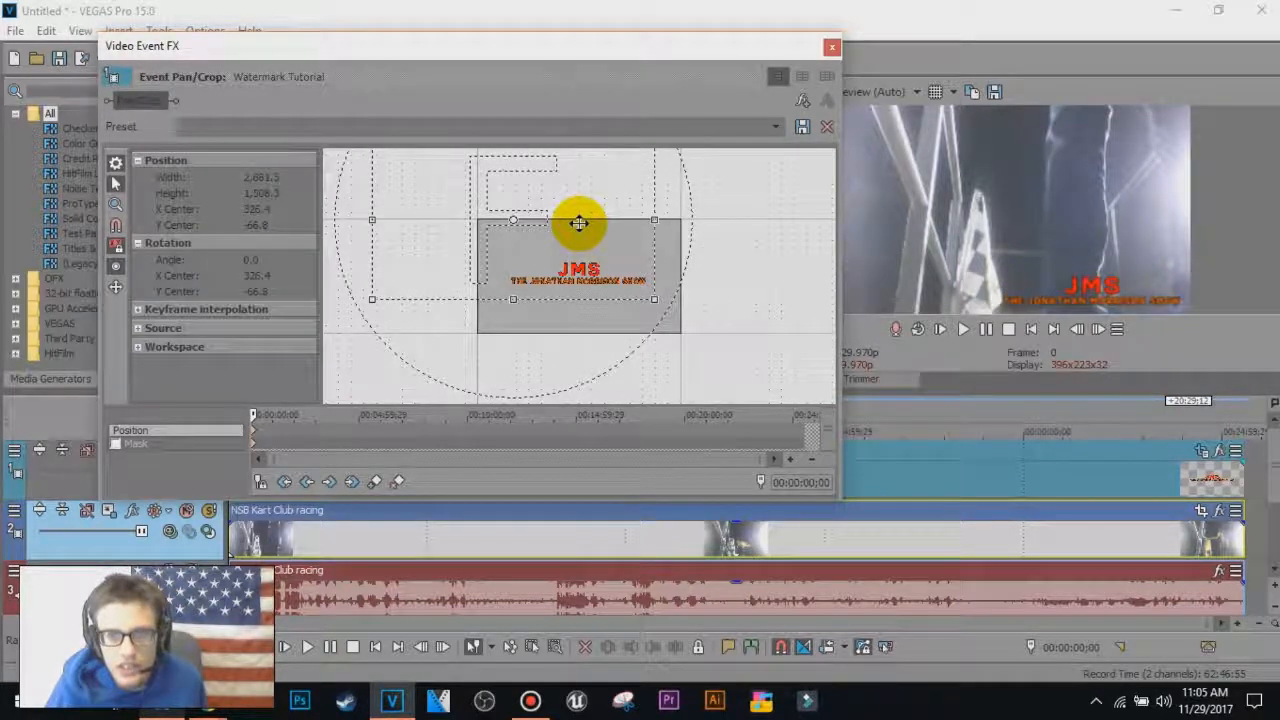
pyautogui.moveTo(578, 222); pyautogui.dragTo(578, 227)
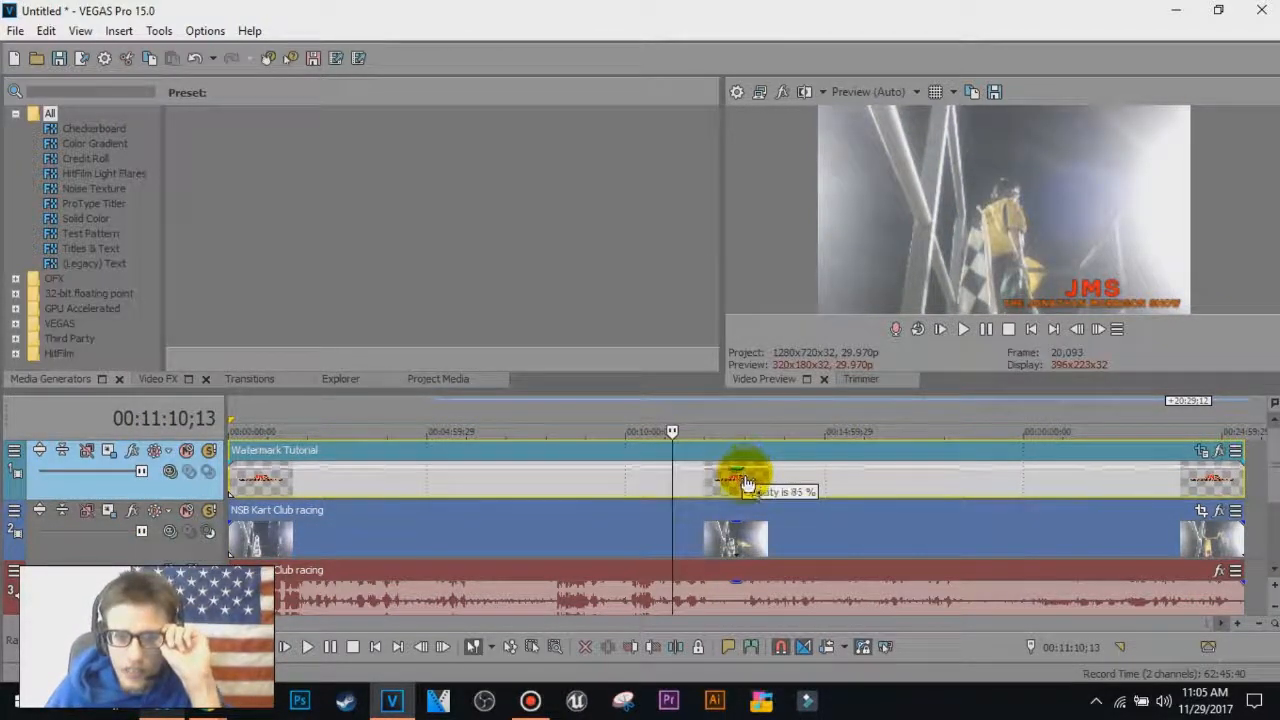
# Step: Drag the logo's opacity envelope down to 39% and set preview quality to Best (Full)
pyautogui.moveTo(745, 478); pyautogui.dragTo(745, 491)
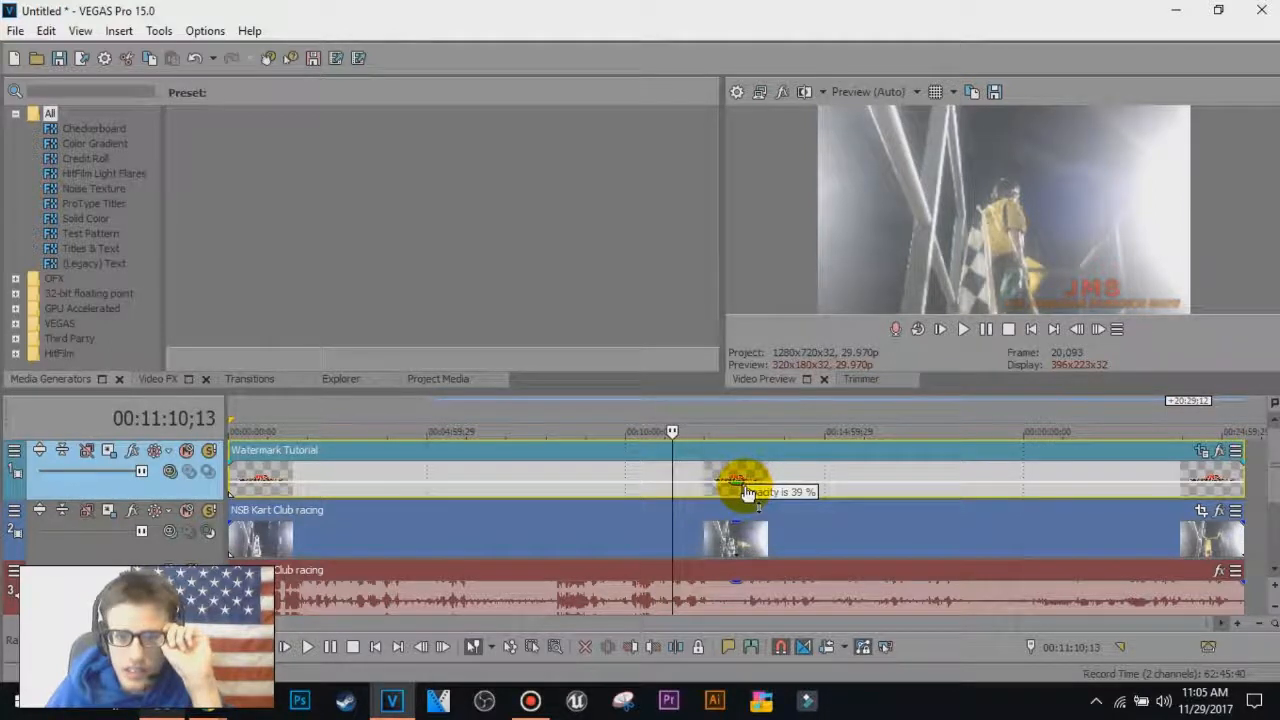
pyautogui.moveTo(745, 500); pyautogui.dragTo(745, 490)
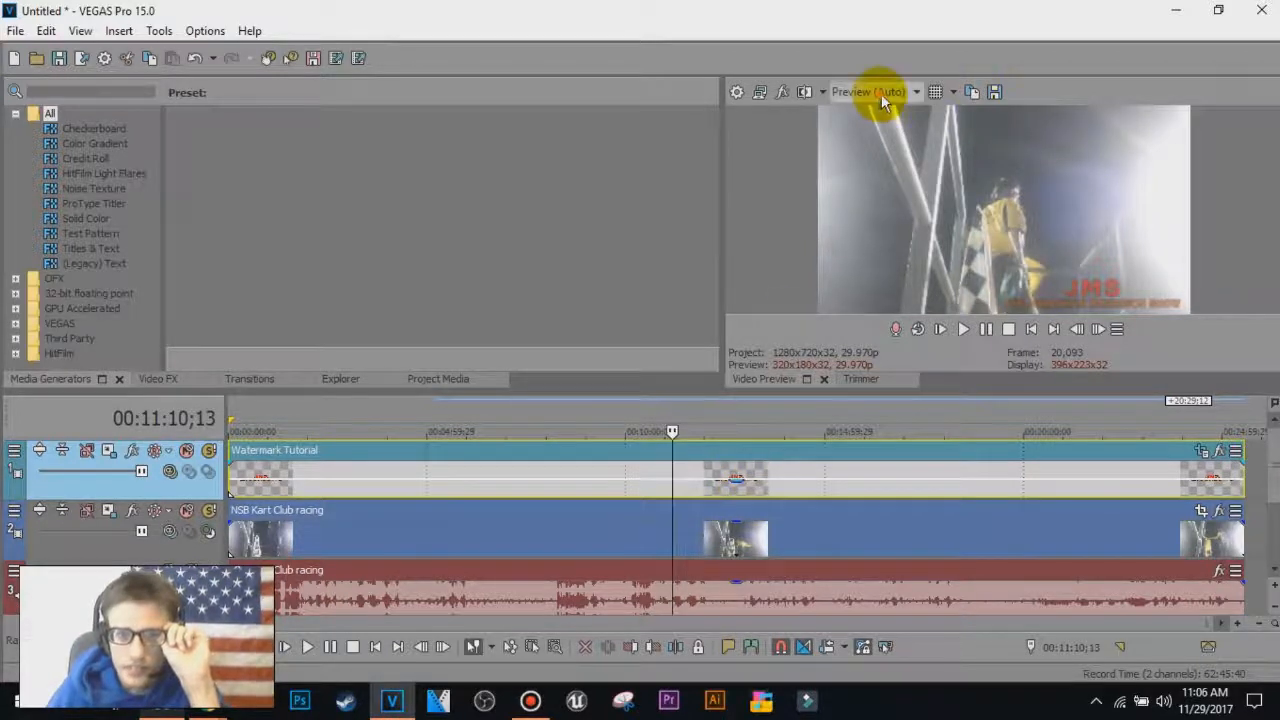
pyautogui.click(915, 92)
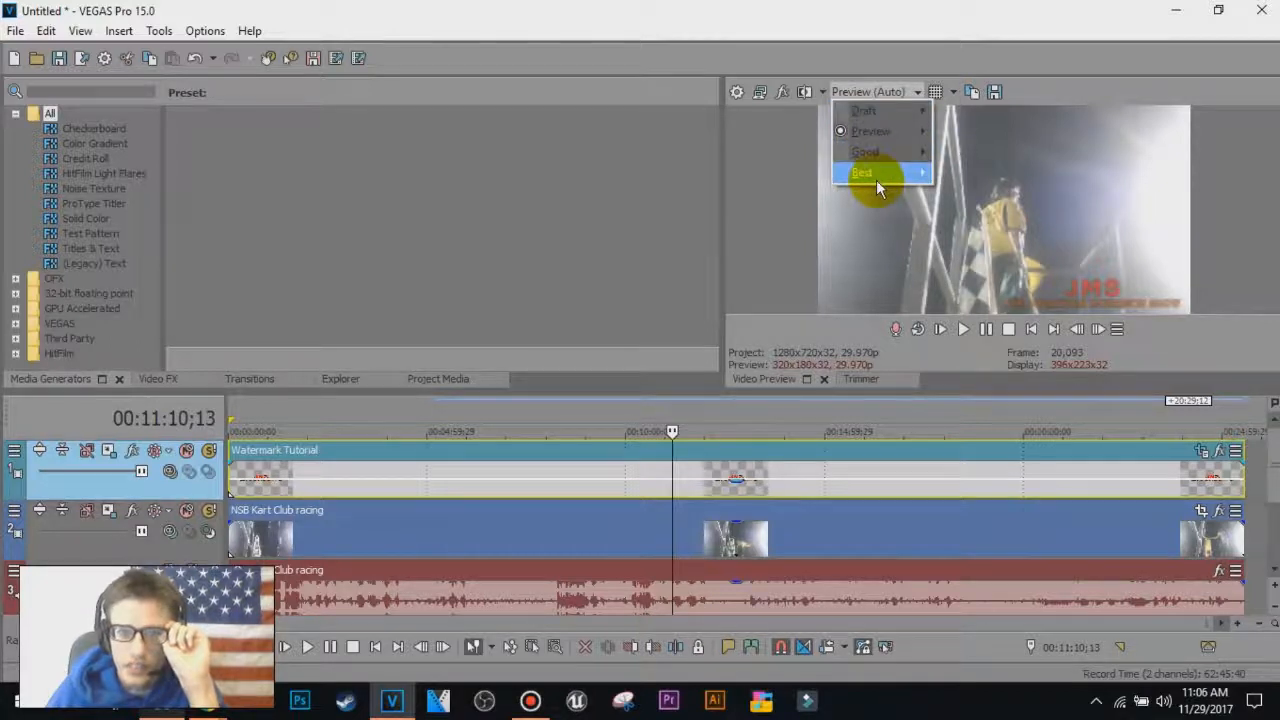
pyautogui.click(862, 172)
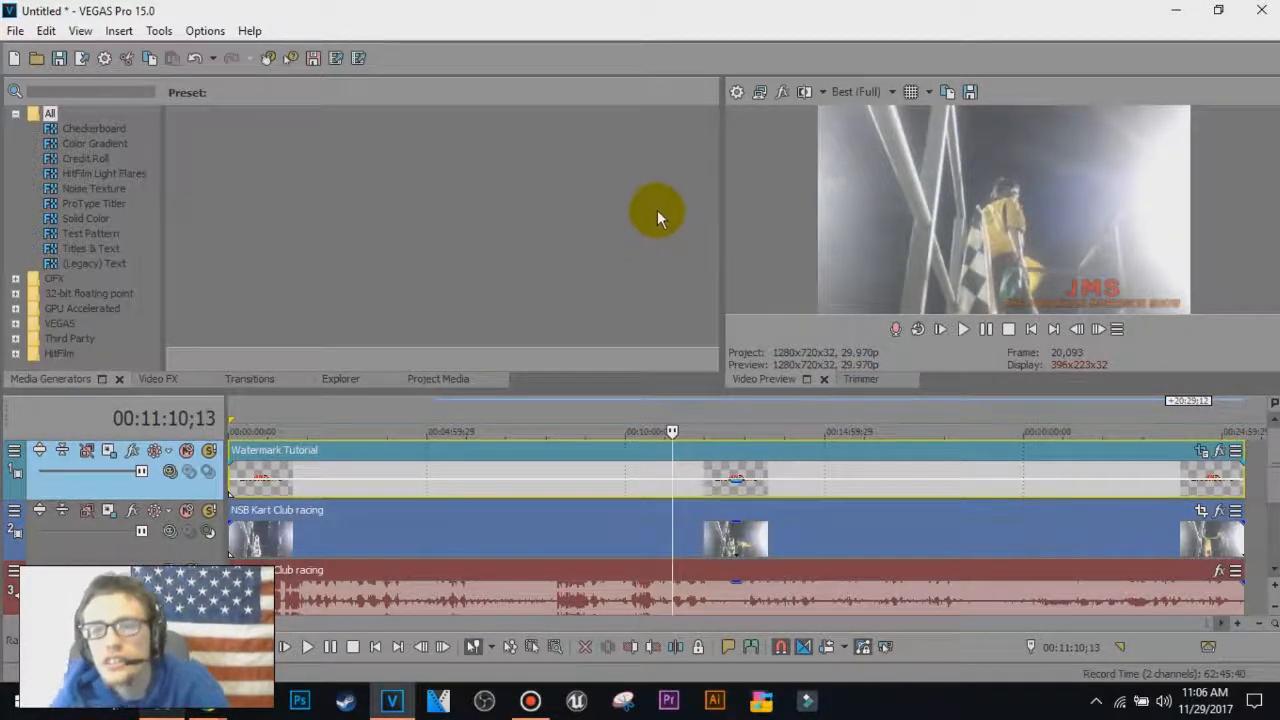
pyautogui.moveTo(365, 215)
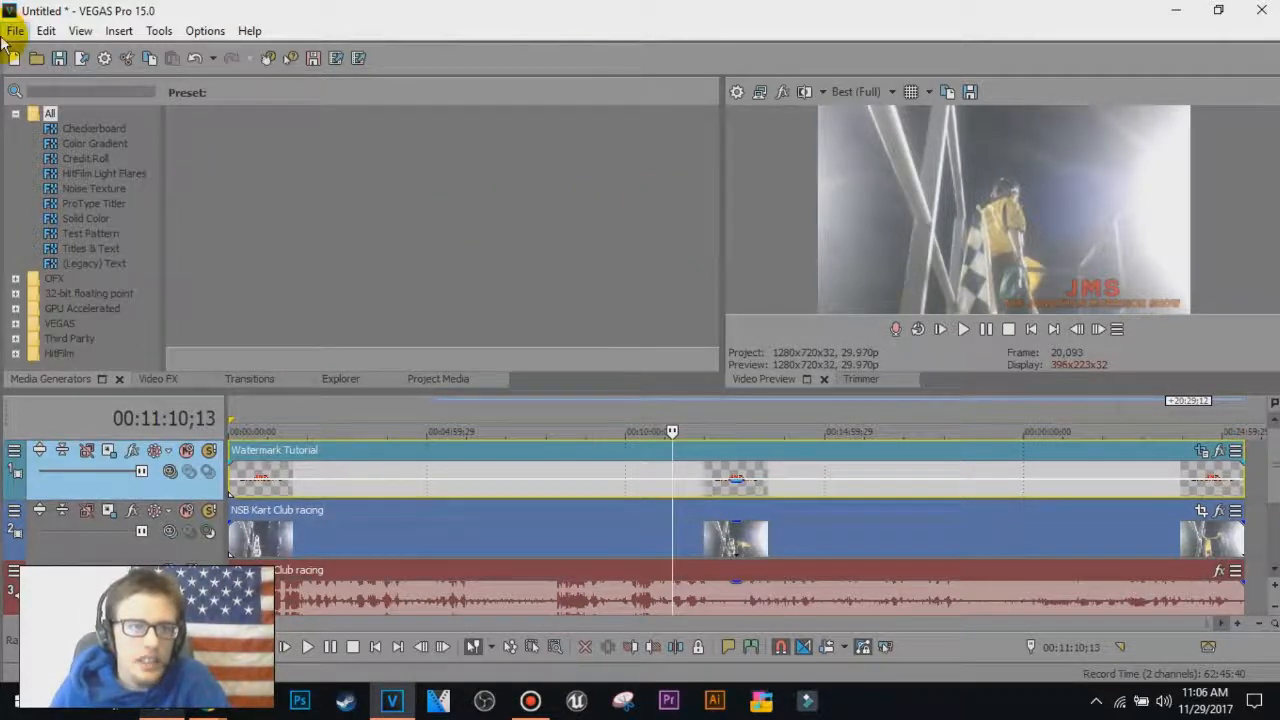
# Step: Render as Windows Media Video, 6 Mbps HD 720-30p template, named 'Watermark Tutorial'
pyautogui.click(15, 30)
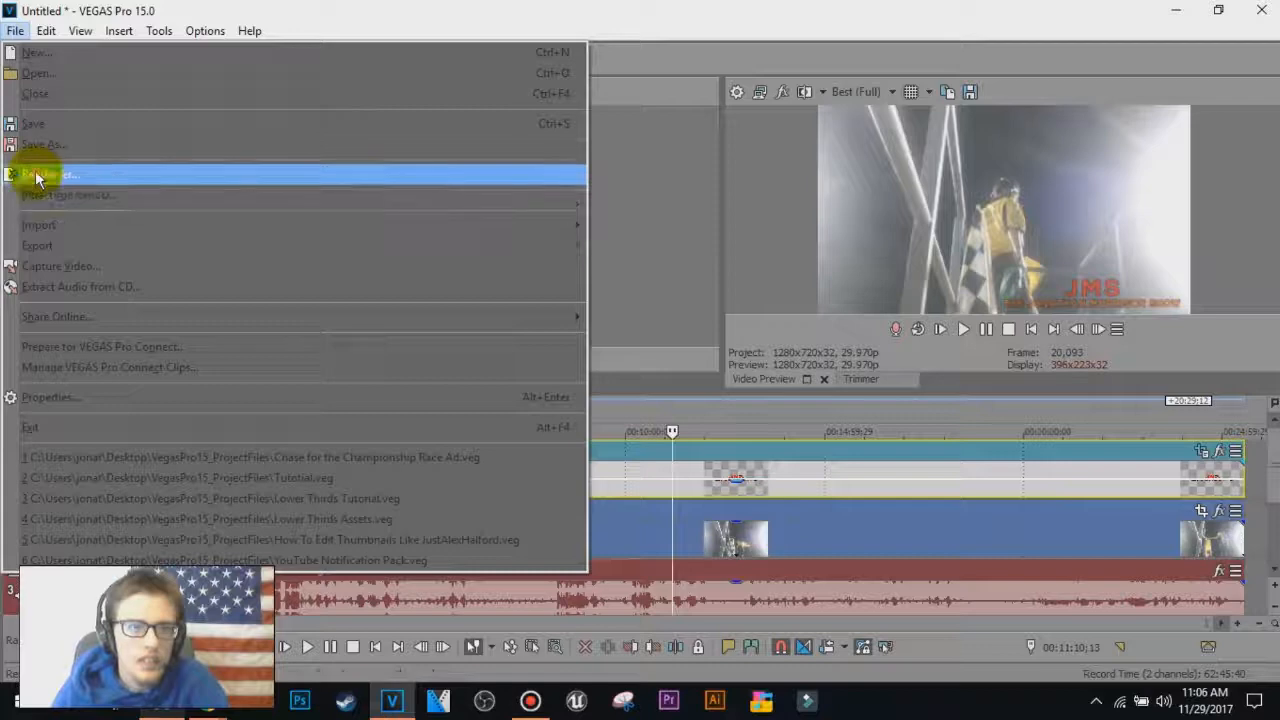
pyautogui.click(45, 174)
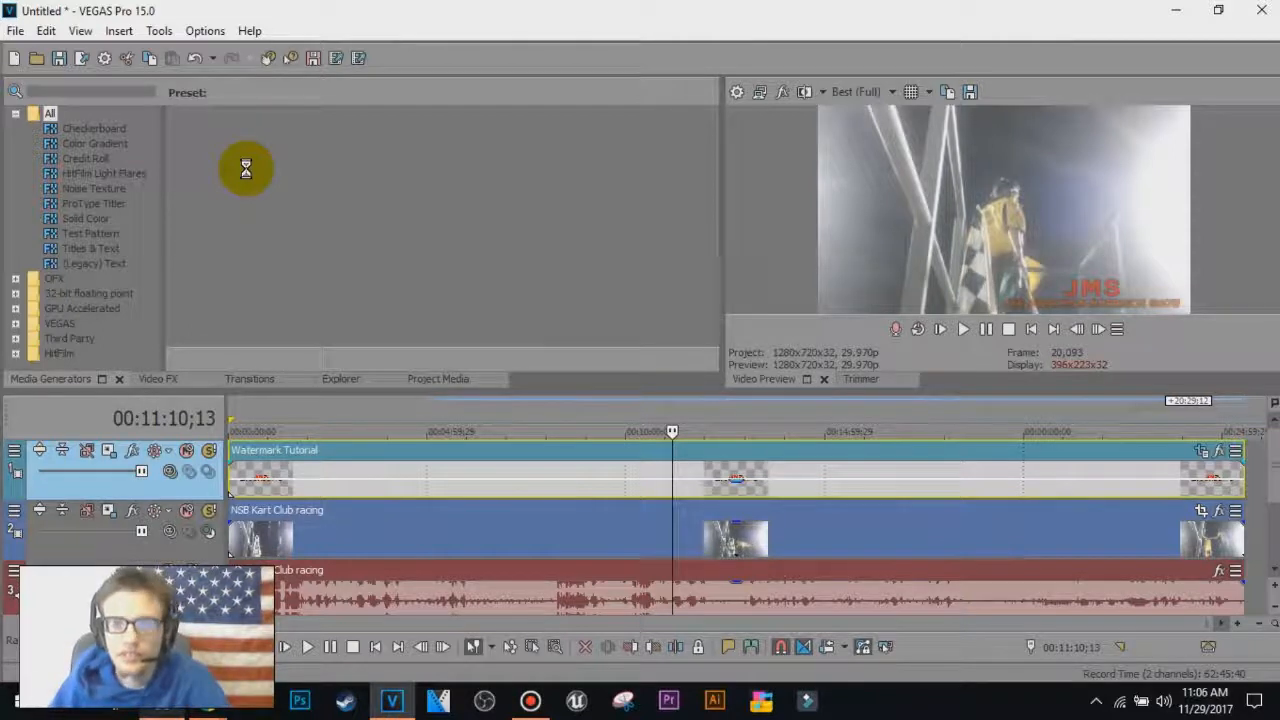
pyautogui.moveTo(246, 148)
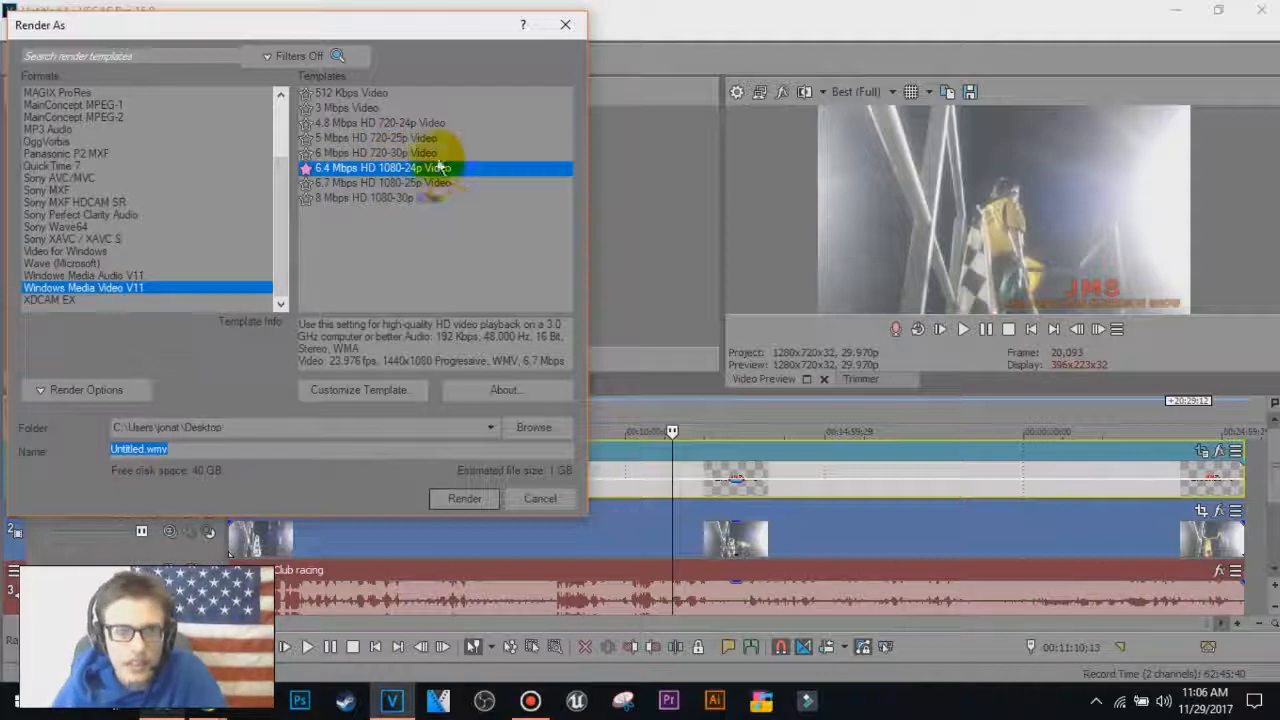
pyautogui.click(375, 152)
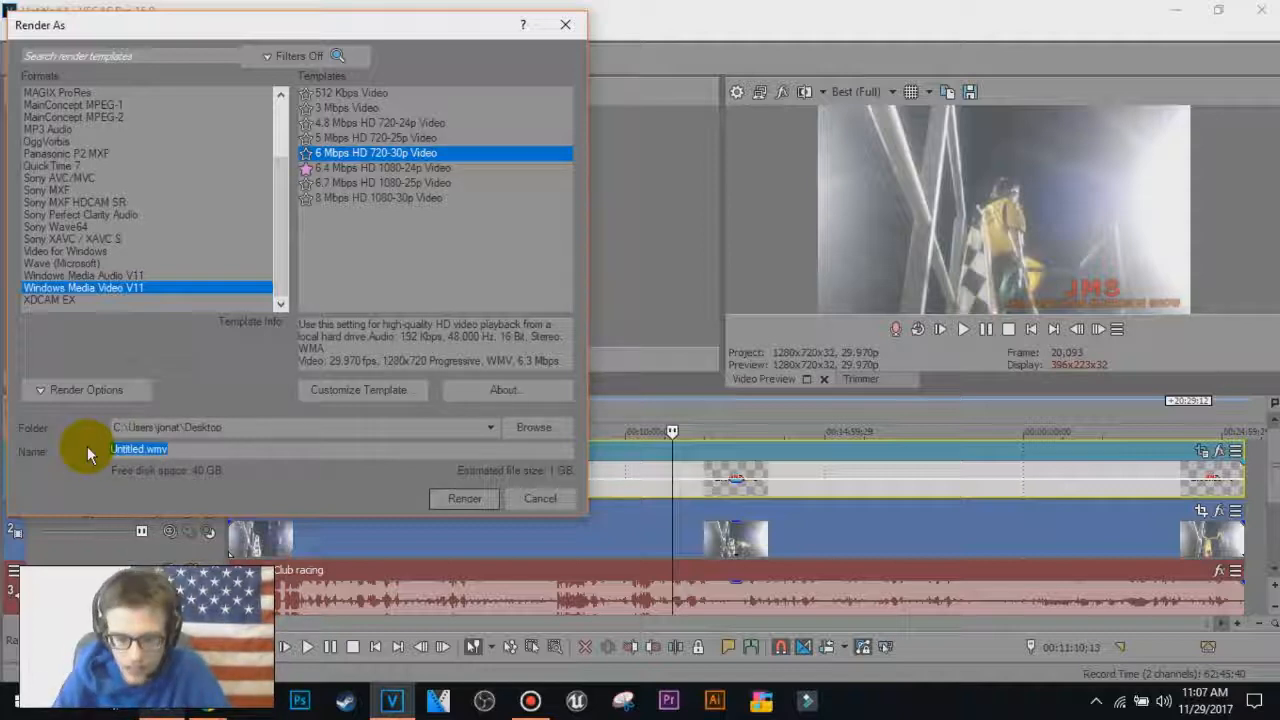
pyautogui.write('Watermark Tutorial')
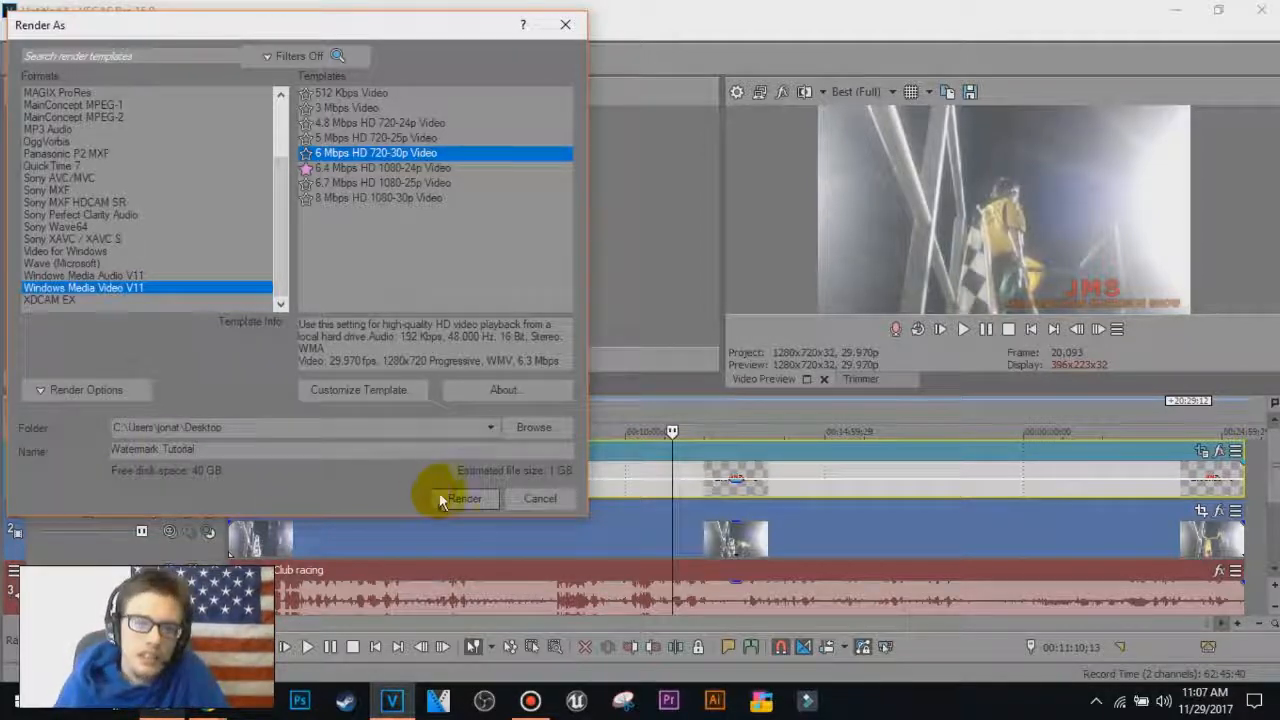
pyautogui.click(464, 498)
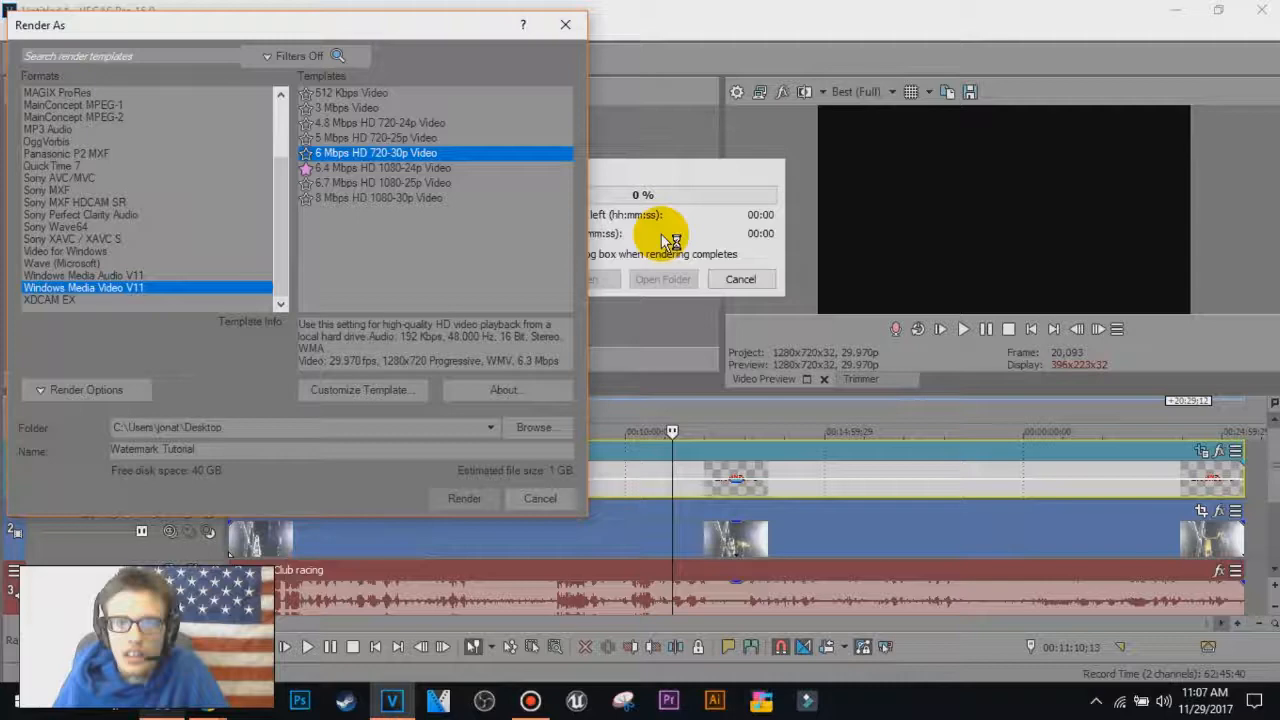
# Step: Cancel the Watermark Tutorial render at 0% and dismiss the progress window
pyautogui.click(464, 498)
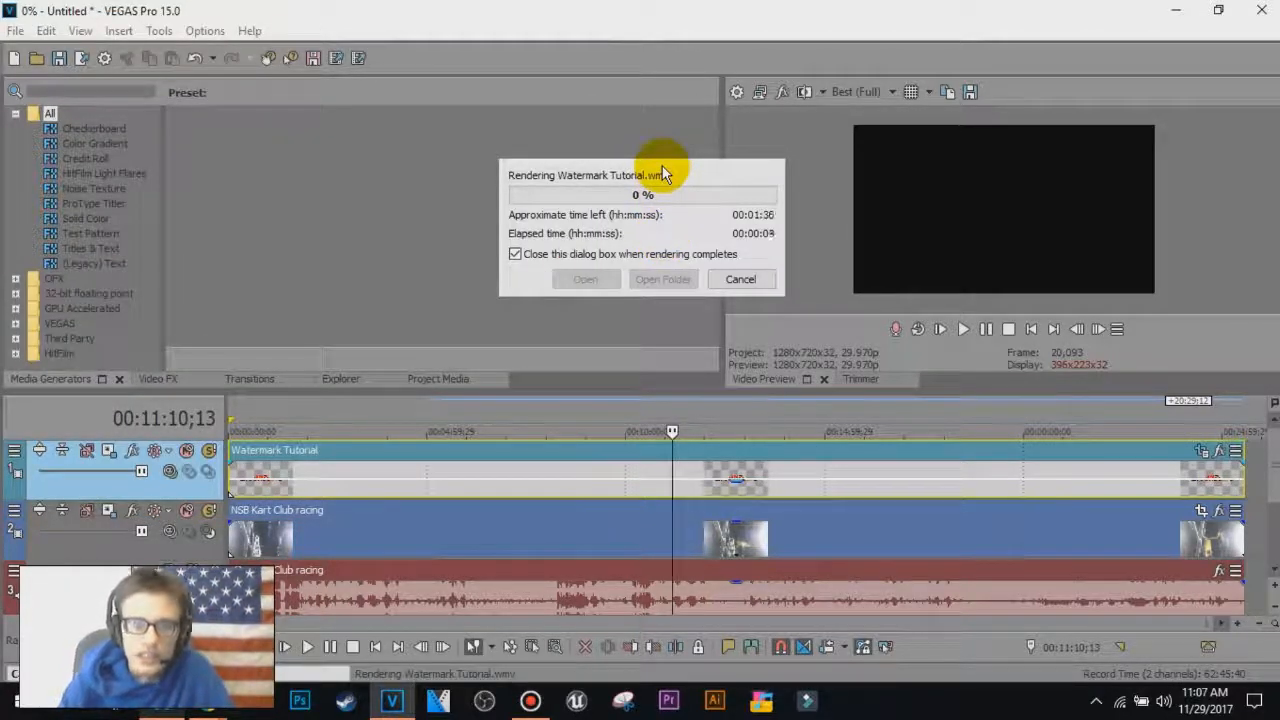
pyautogui.moveTo(410, 518)
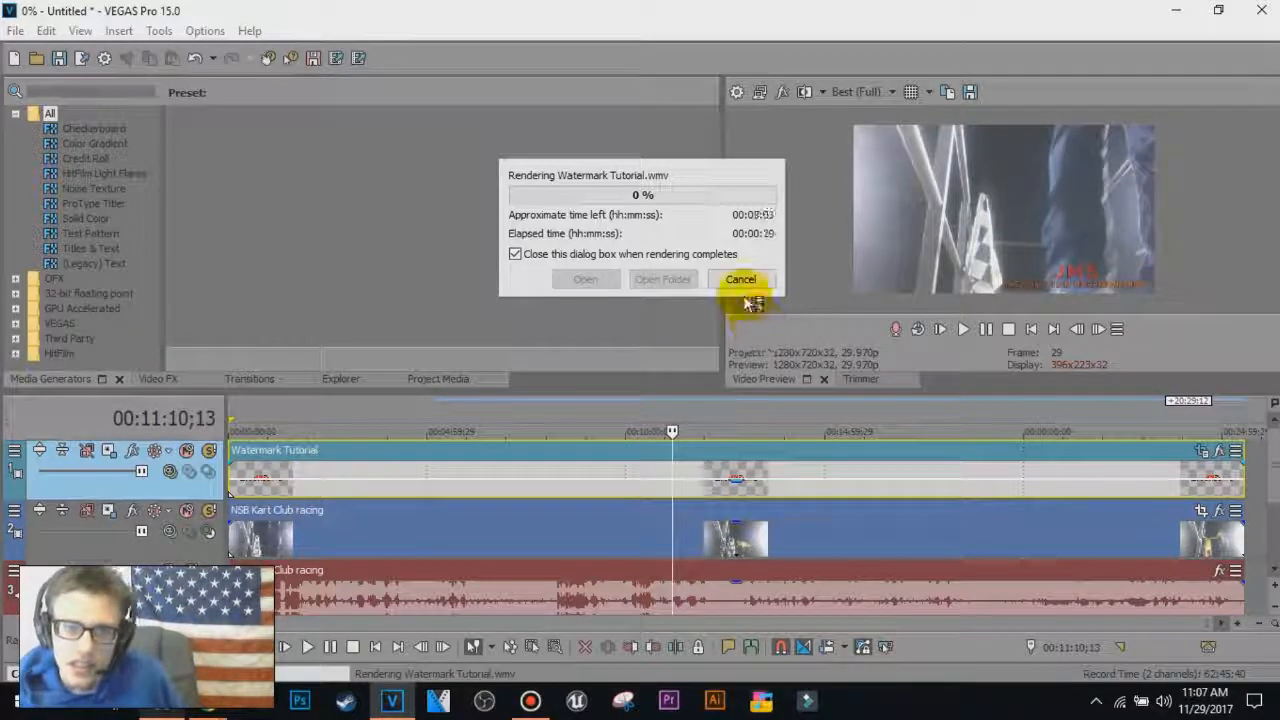
pyautogui.moveTo(490, 320)
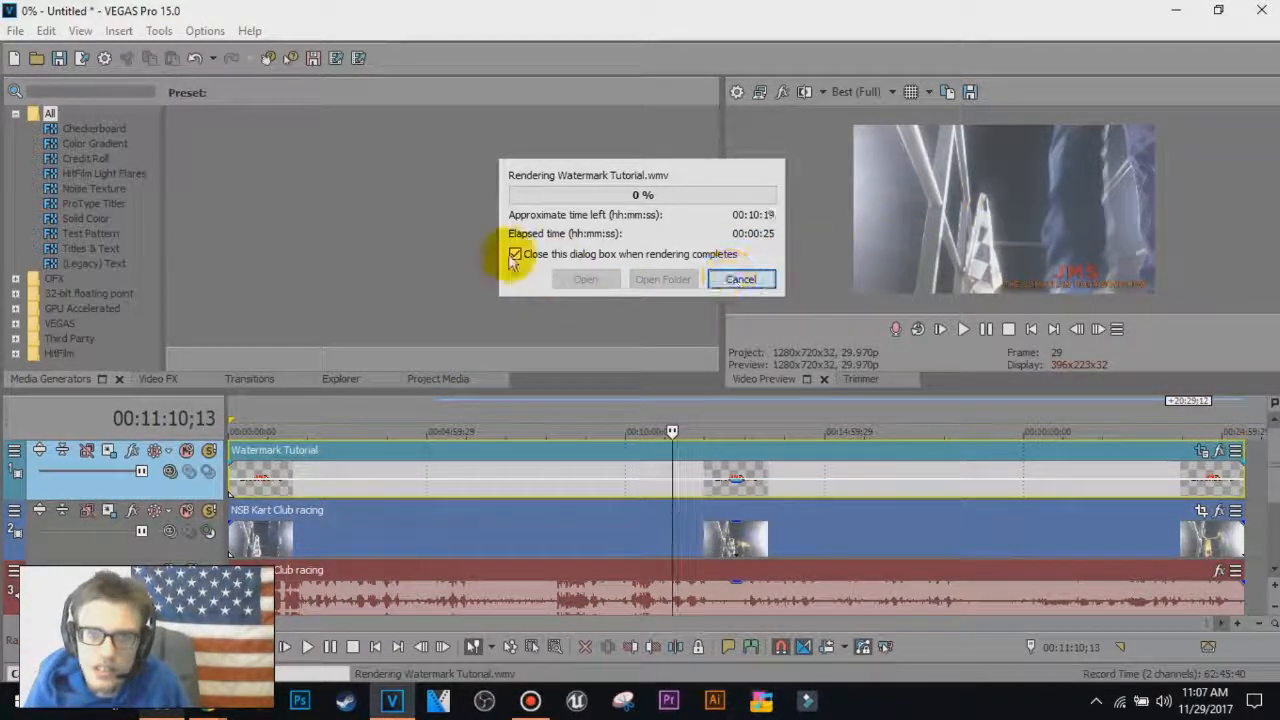
pyautogui.click(740, 279)
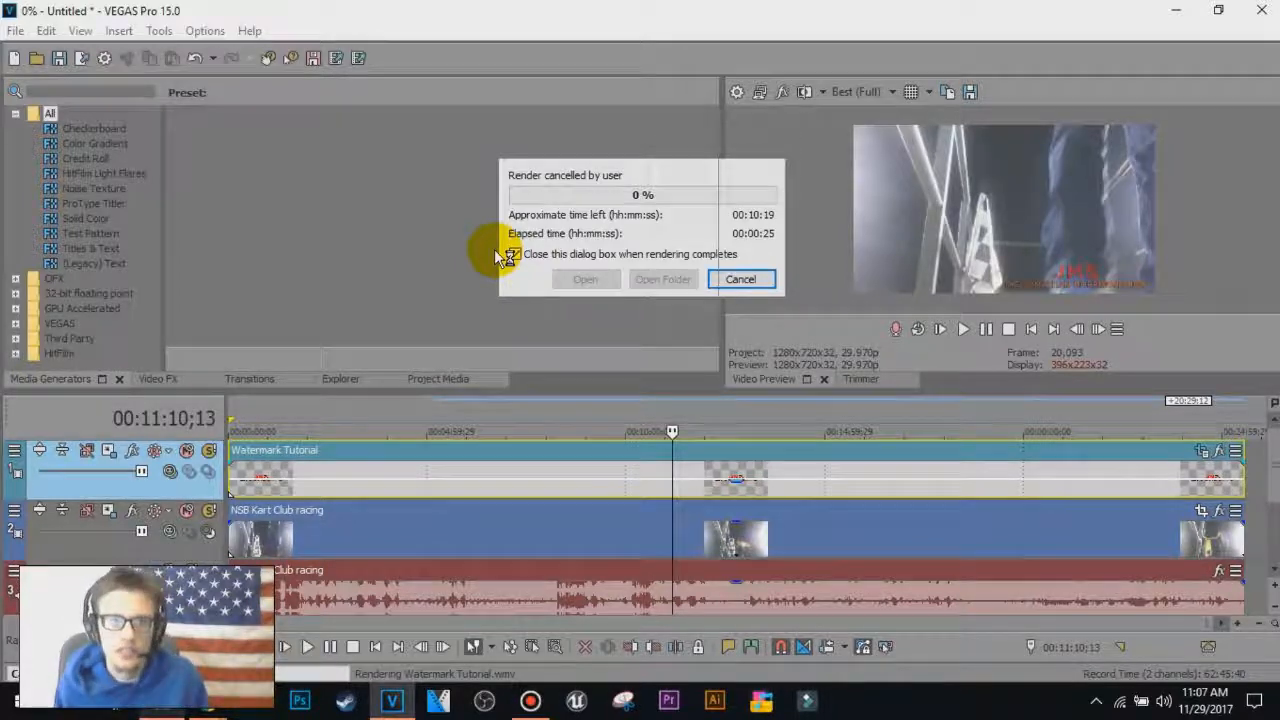
pyautogui.click(740, 279)
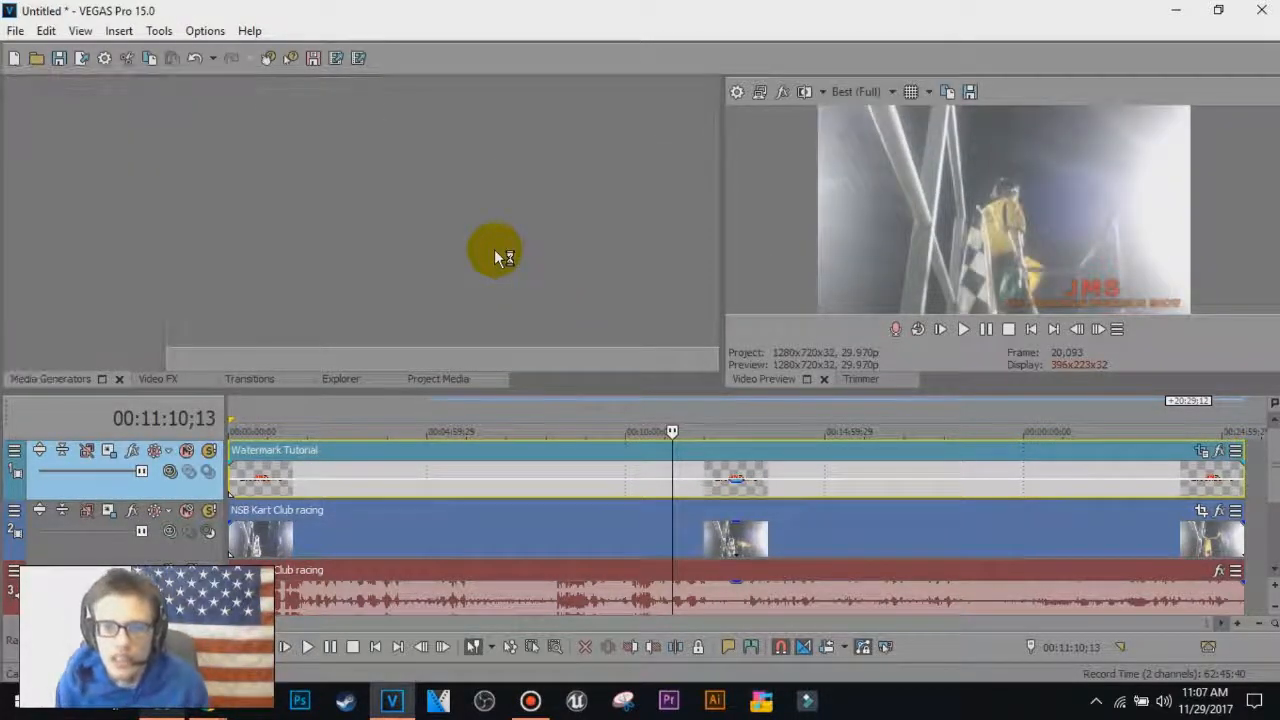
pyautogui.click(50, 378)
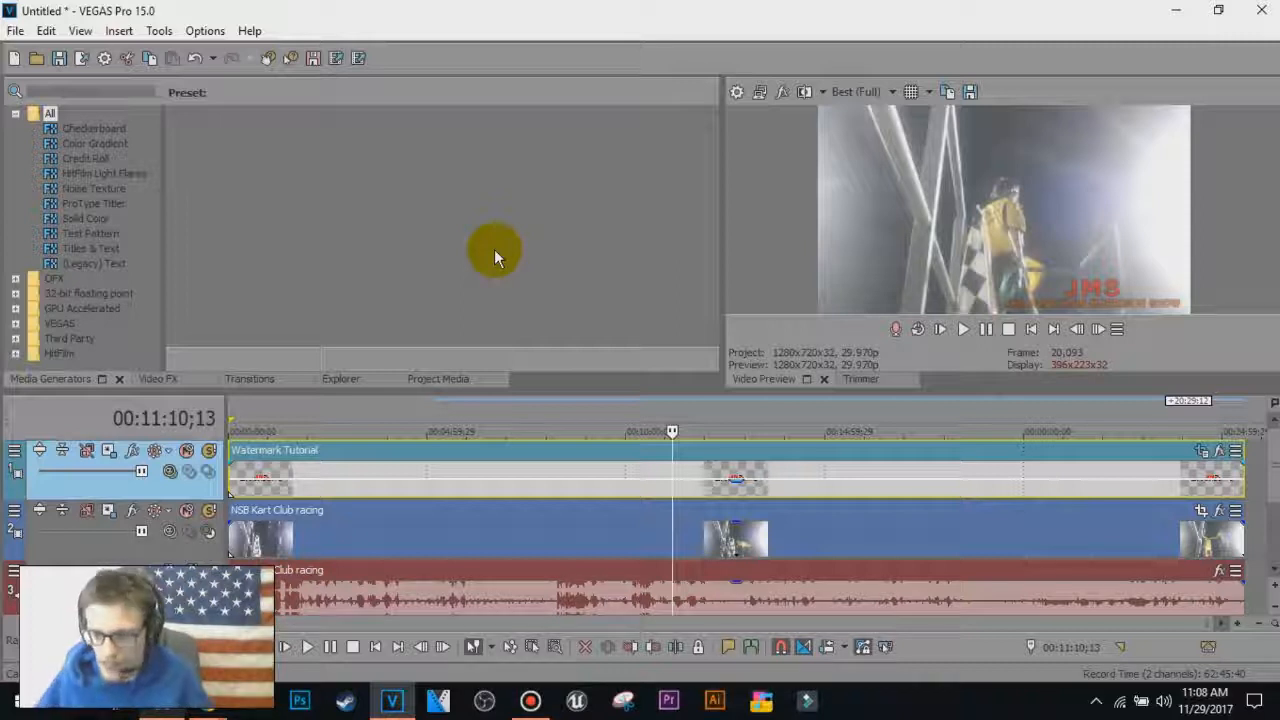
pyautogui.moveTo(453, 213)
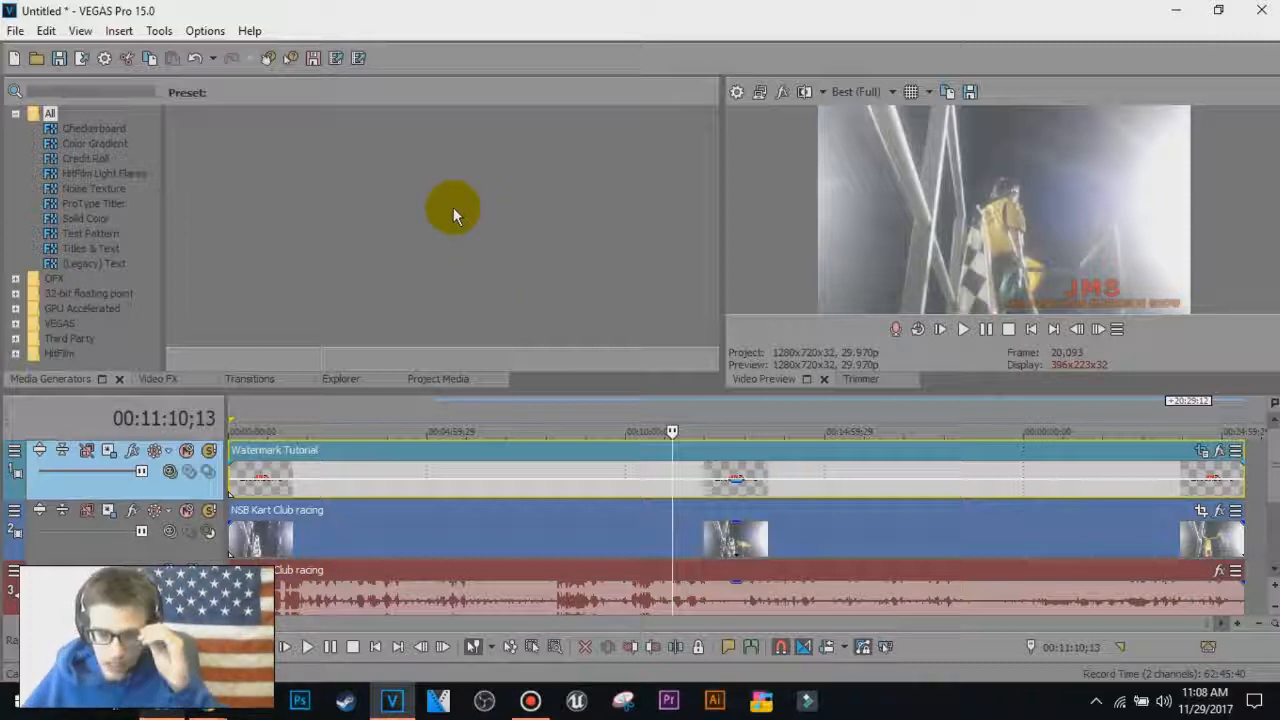